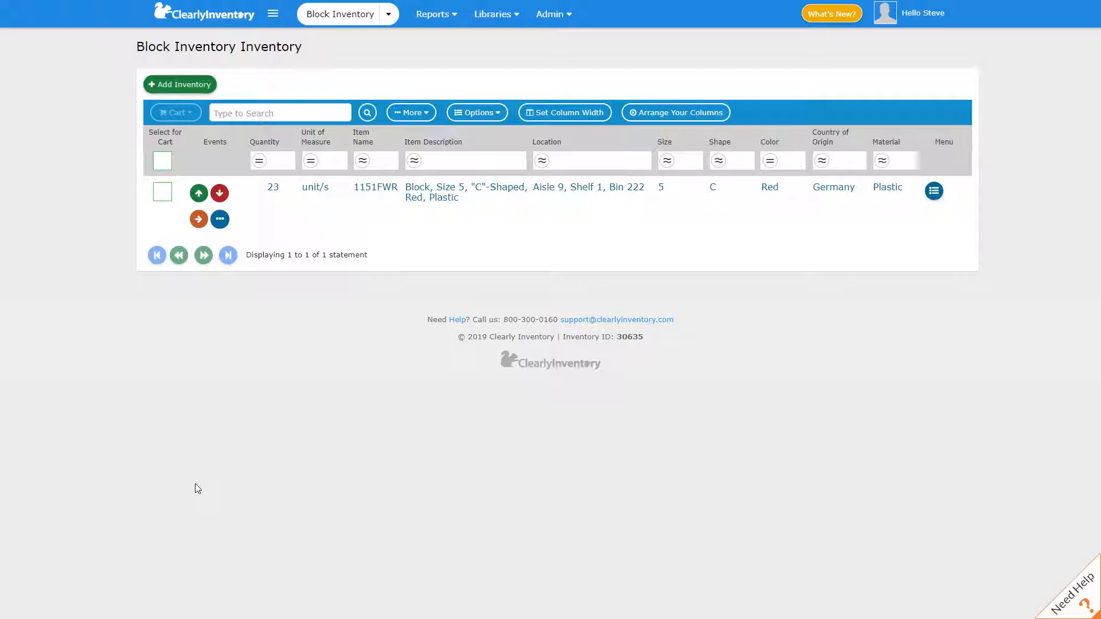
mouse_move(422, 329)
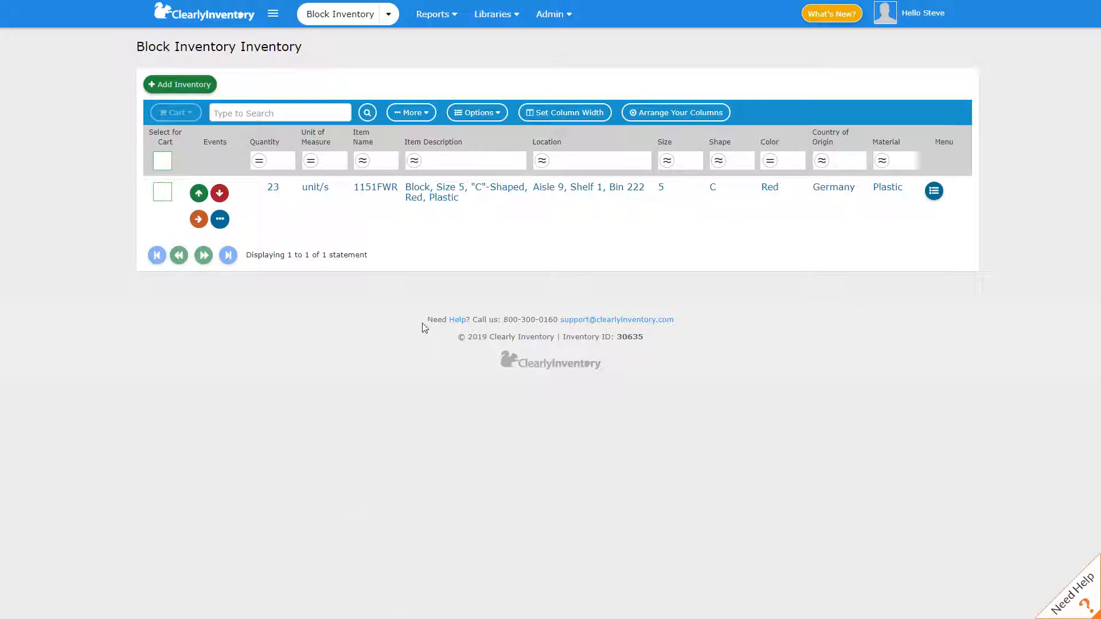
Go to Admin > State Fields to reach the empty Manage States page.
left_click(552, 14)
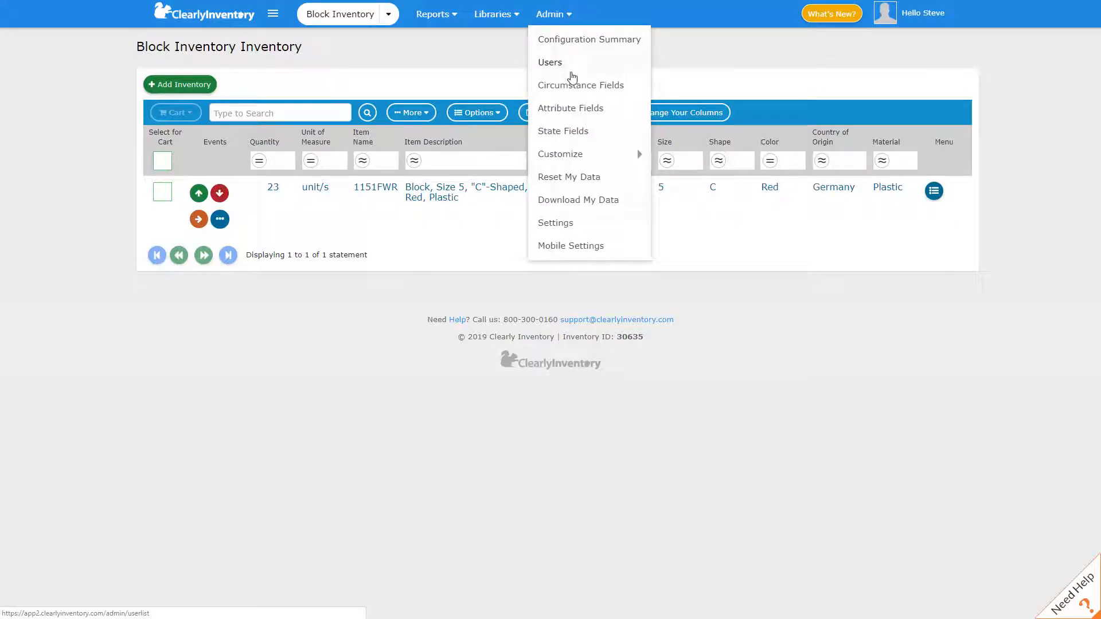
mouse_move(563, 131)
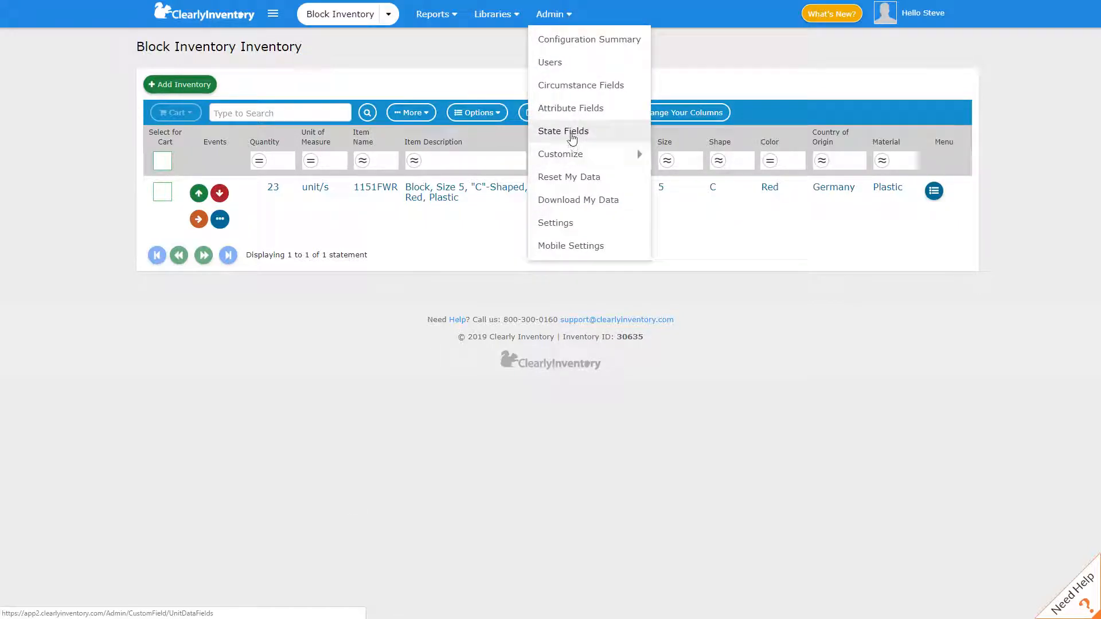
left_click(562, 131)
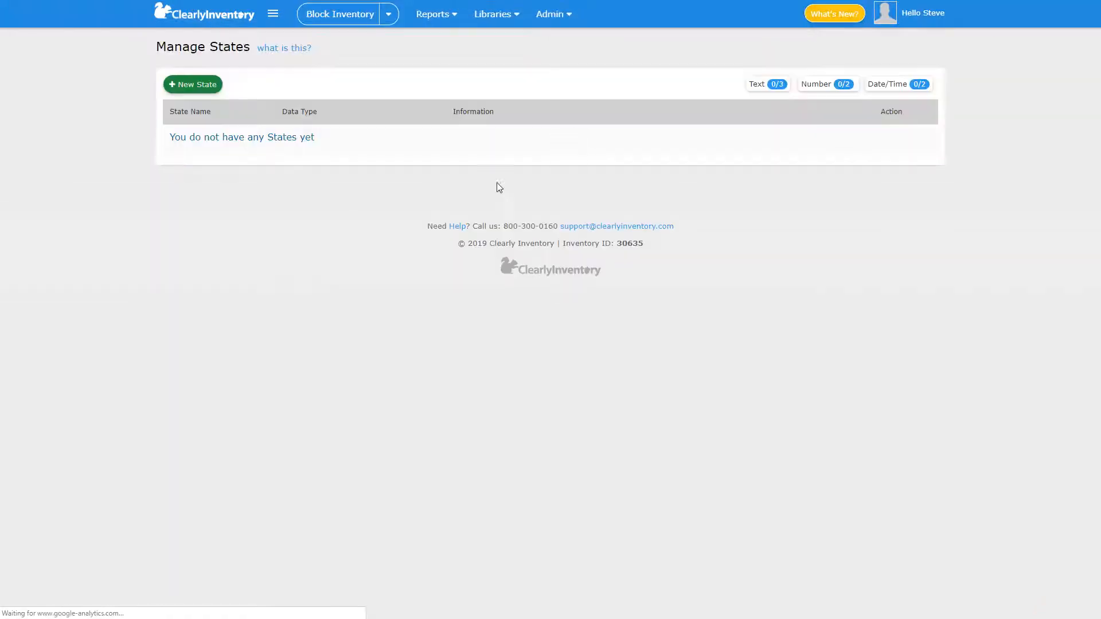
Add a Text state 'Serial Number' described 'Enter the serial number in this field.'.
left_click(193, 85)
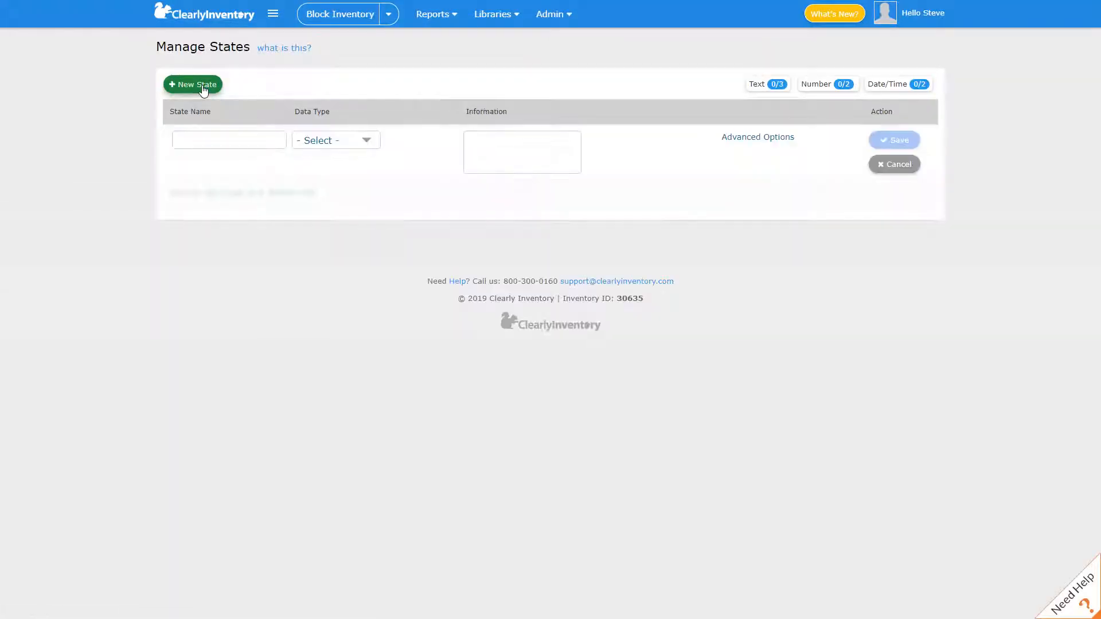
type("Serial Numb")
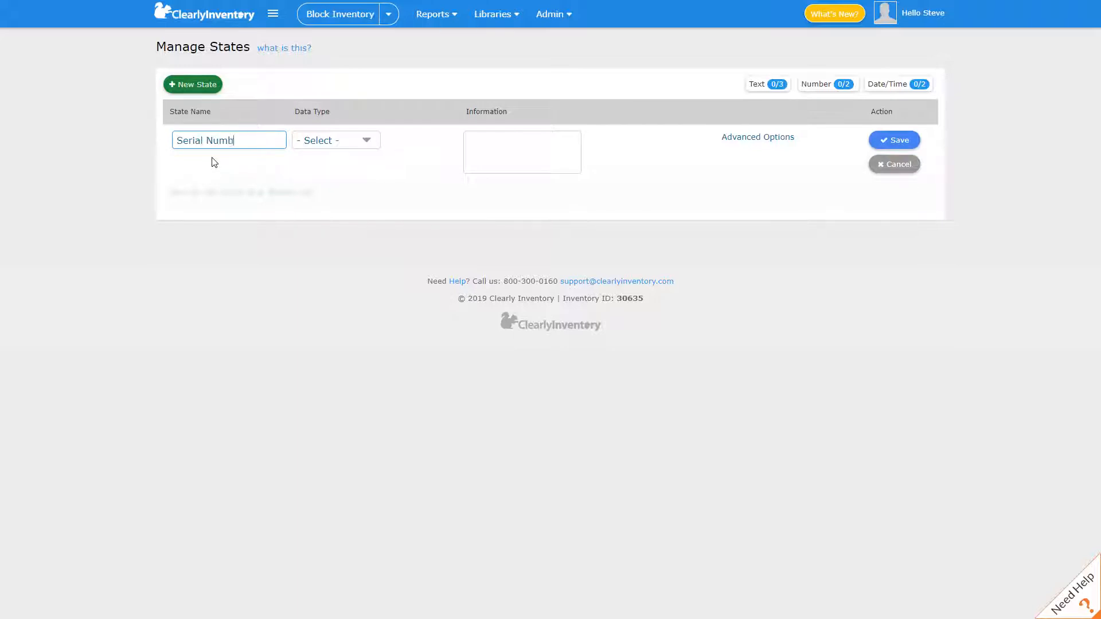
left_click(335, 140)
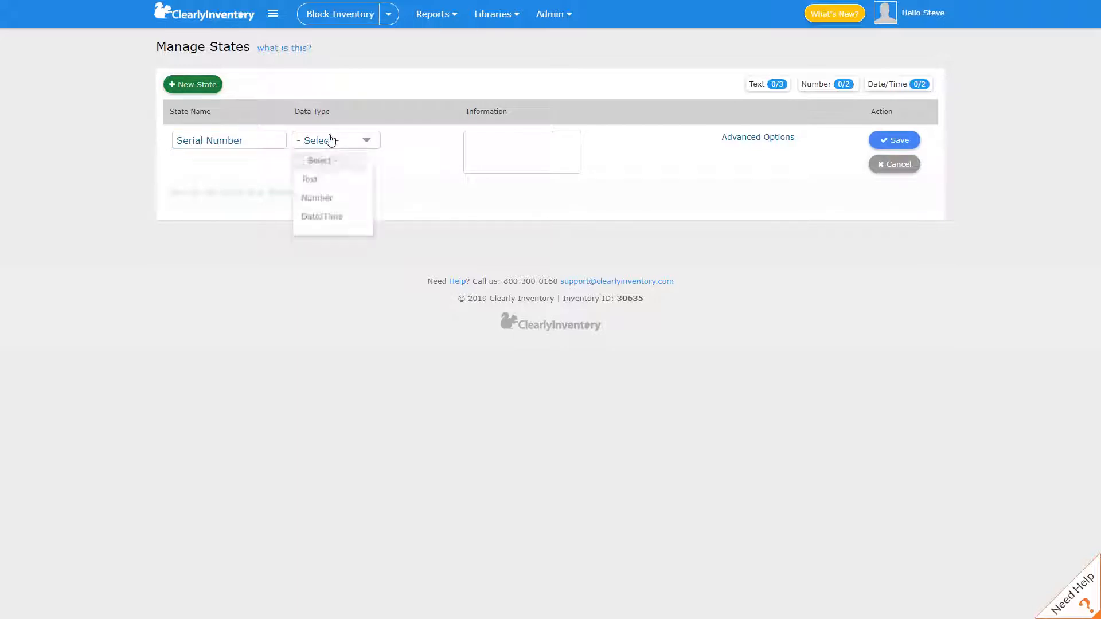
left_click(310, 178)
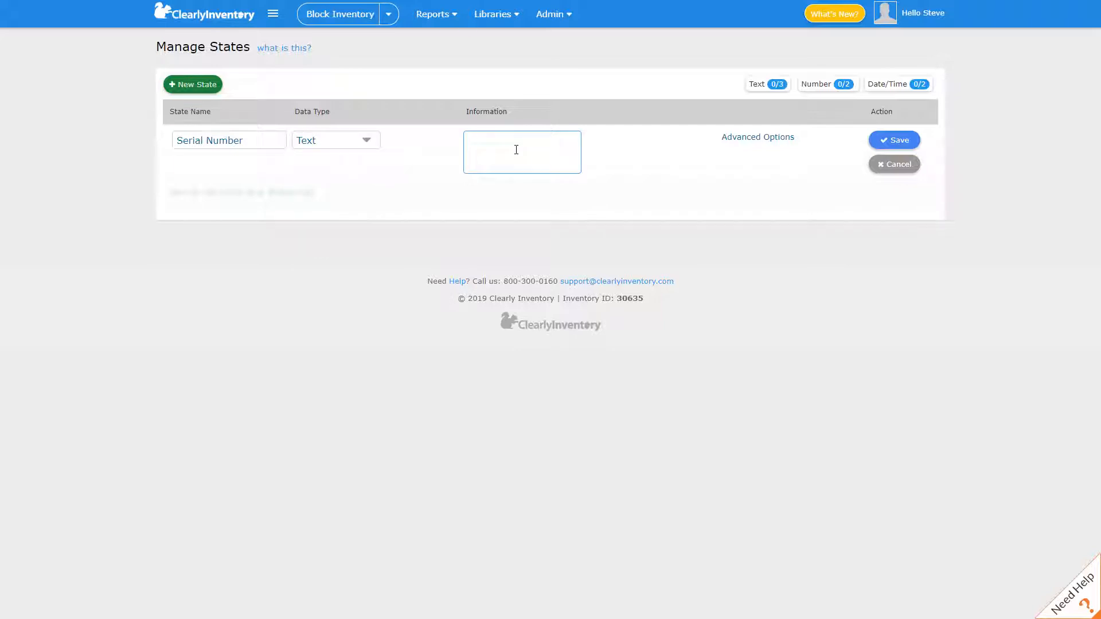
type("Enter the serial number")
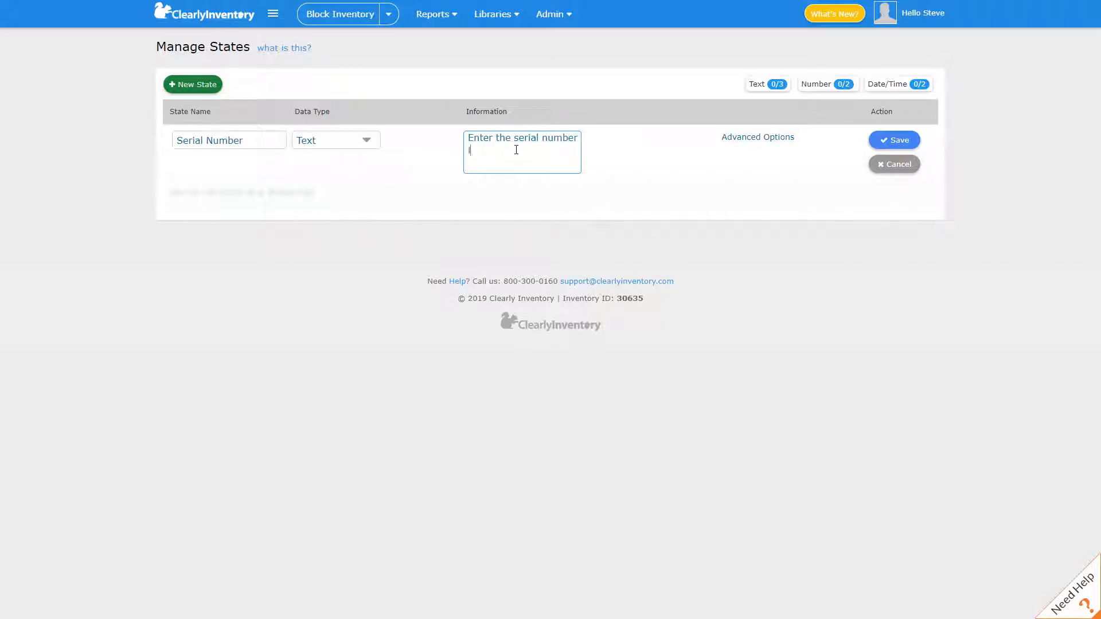
type("in this field.")
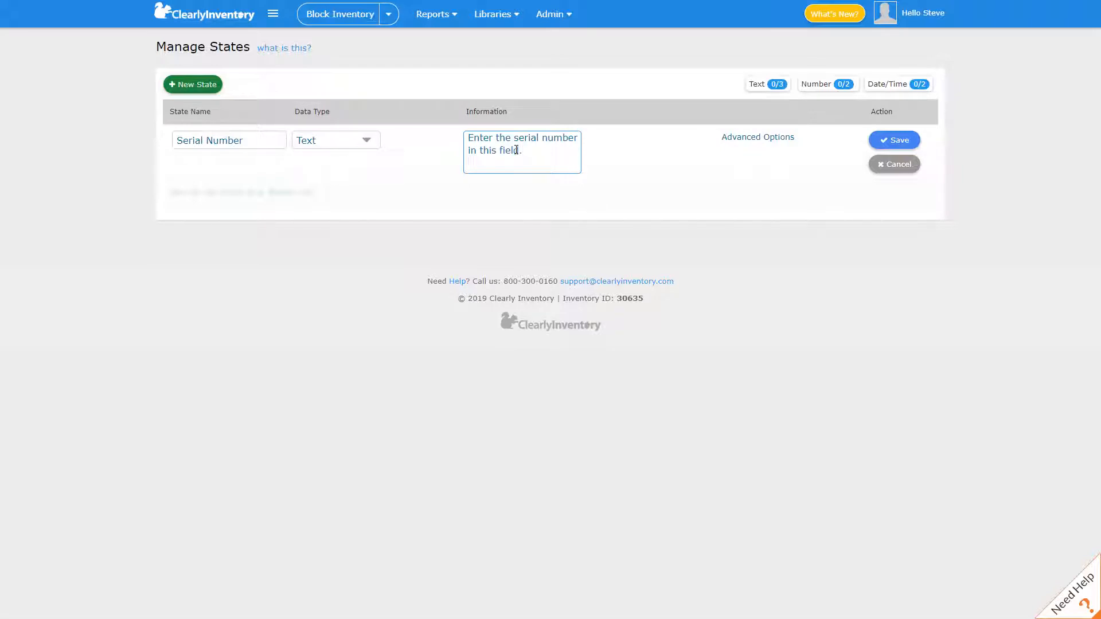
left_click(894, 140)
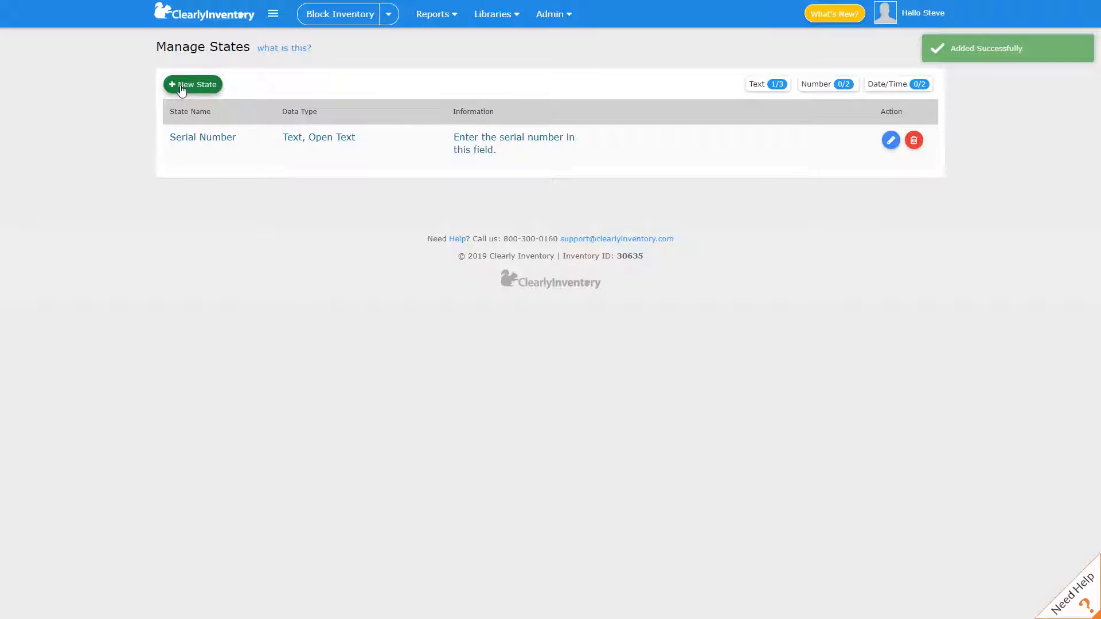
Add a Date/Time state 'Exp. Date' described 'Pick the expiration date.'.
left_click(193, 85)
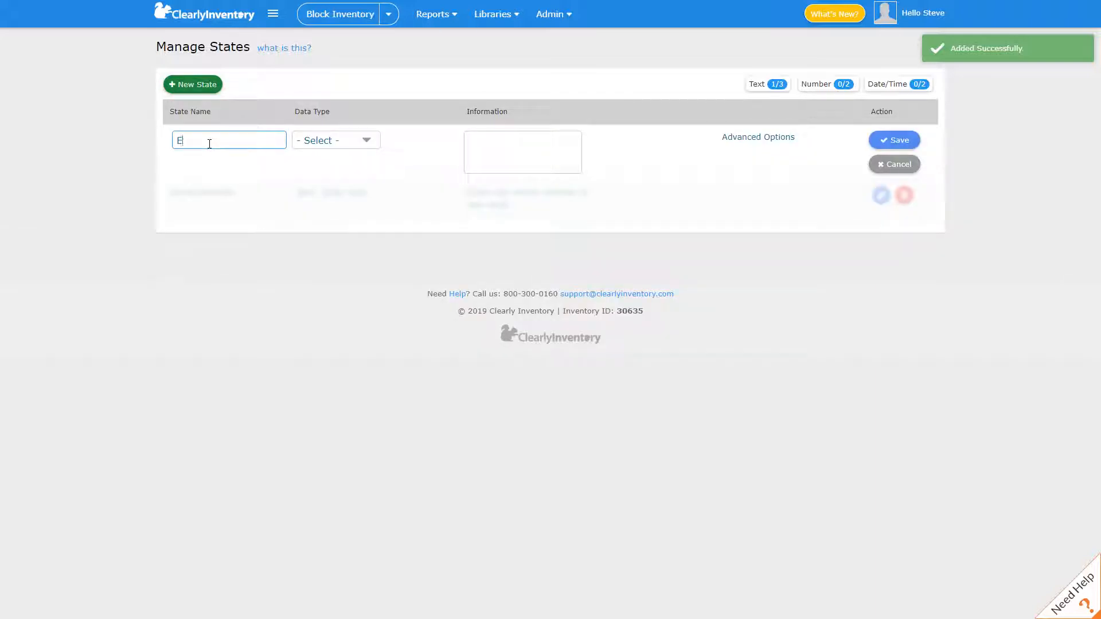
type("xp.")
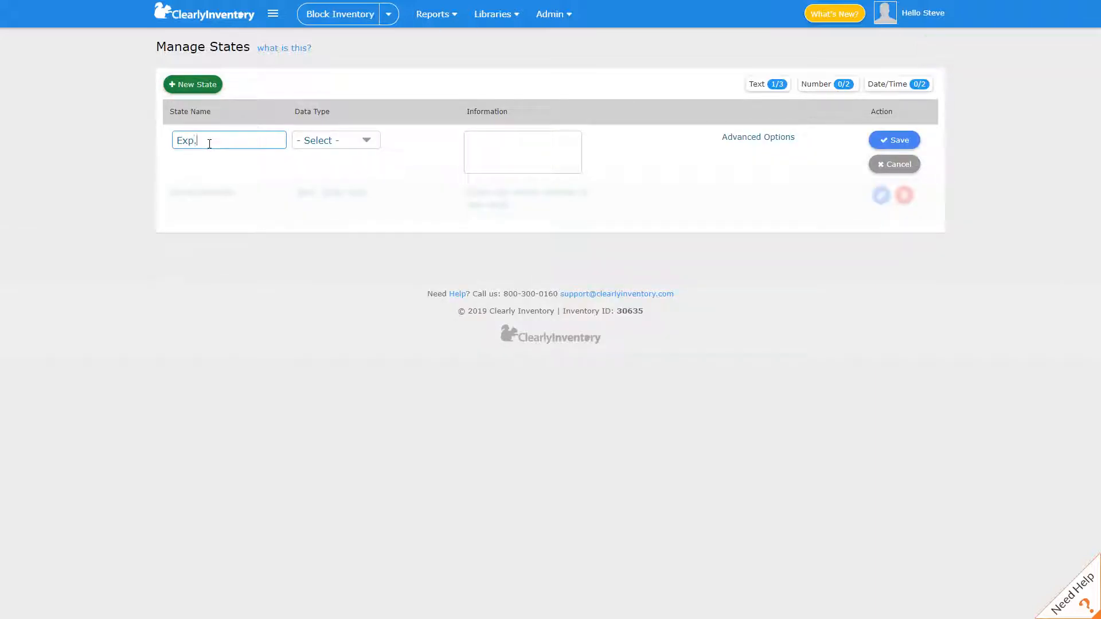
type("Date")
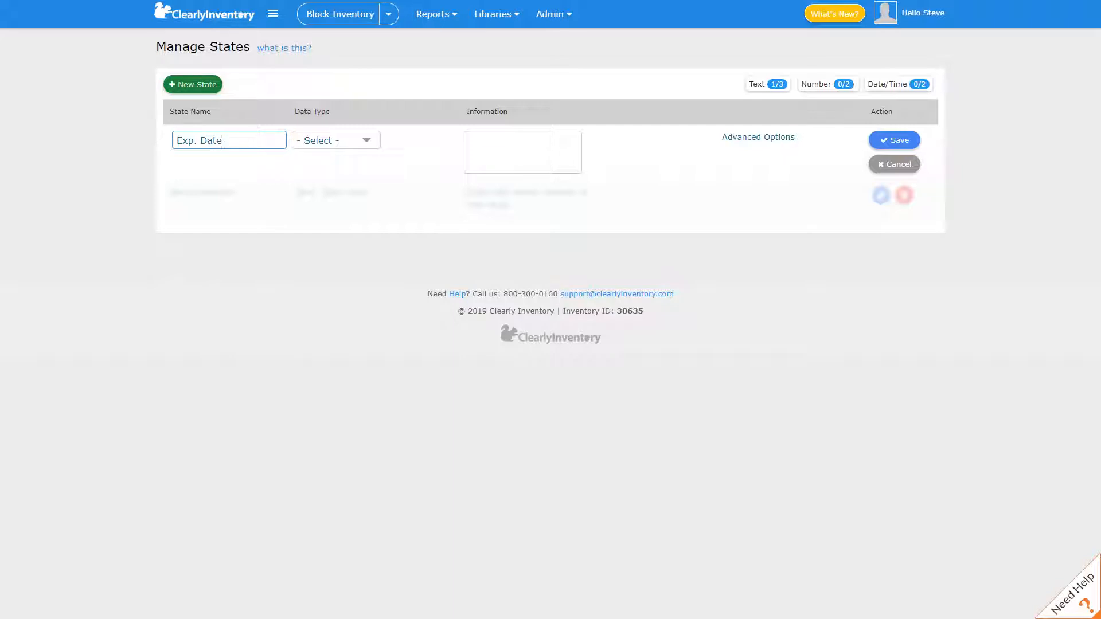
left_click(335, 140)
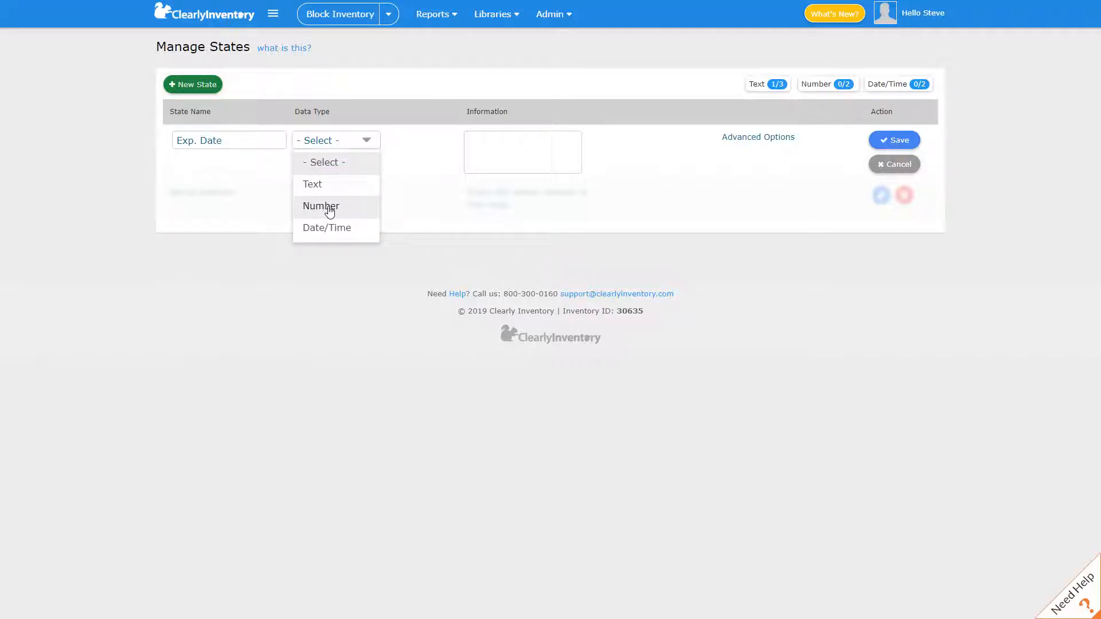
left_click(326, 228)
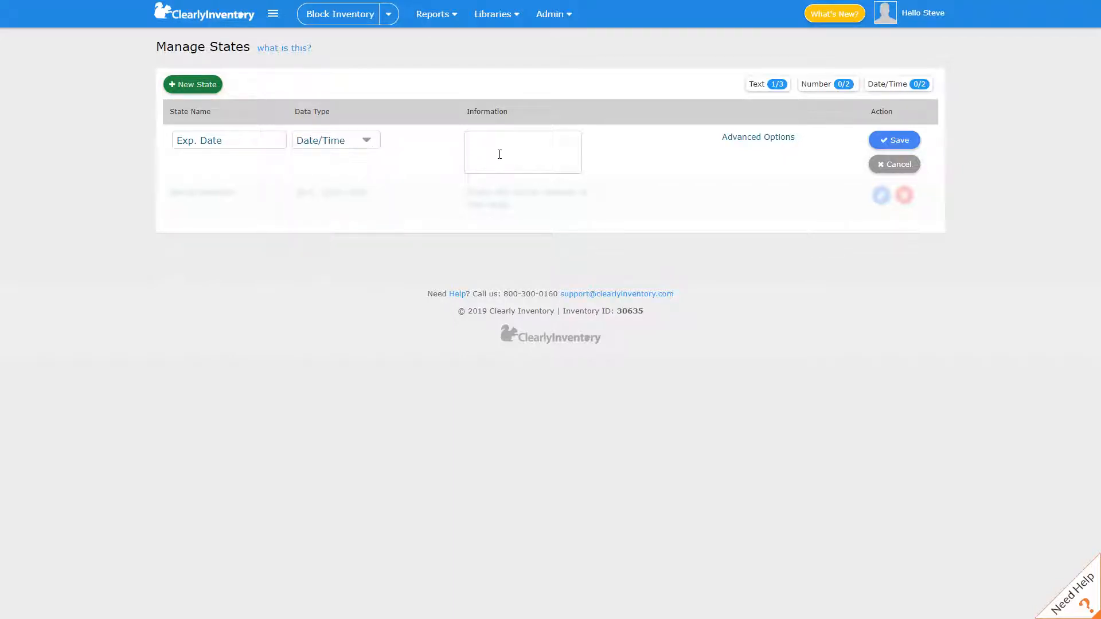
type("Pick the ex")
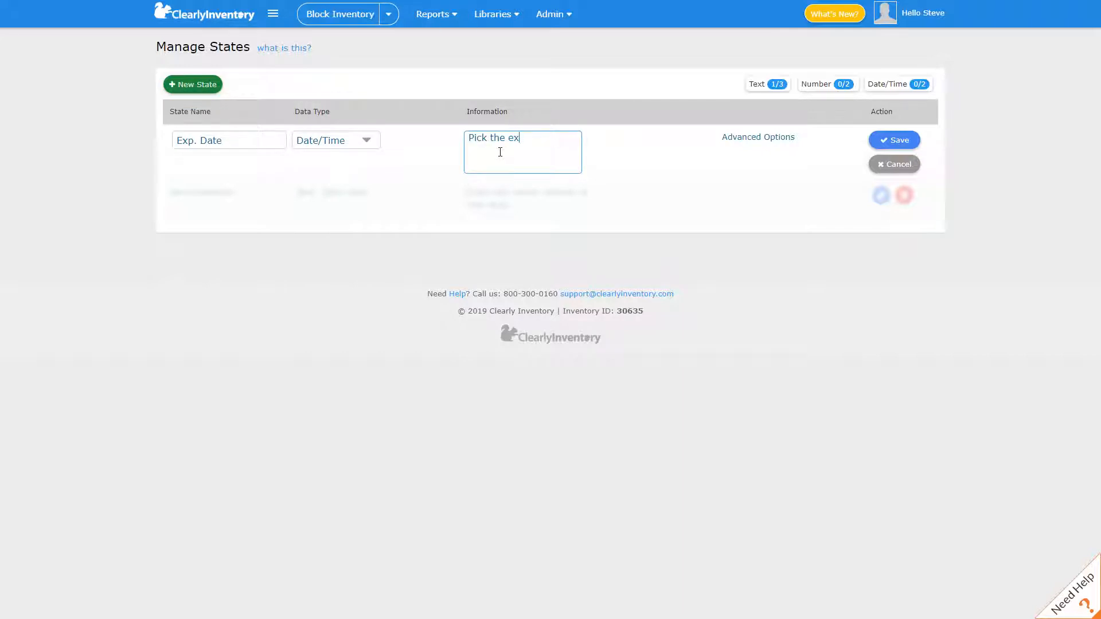
type("piration date.")
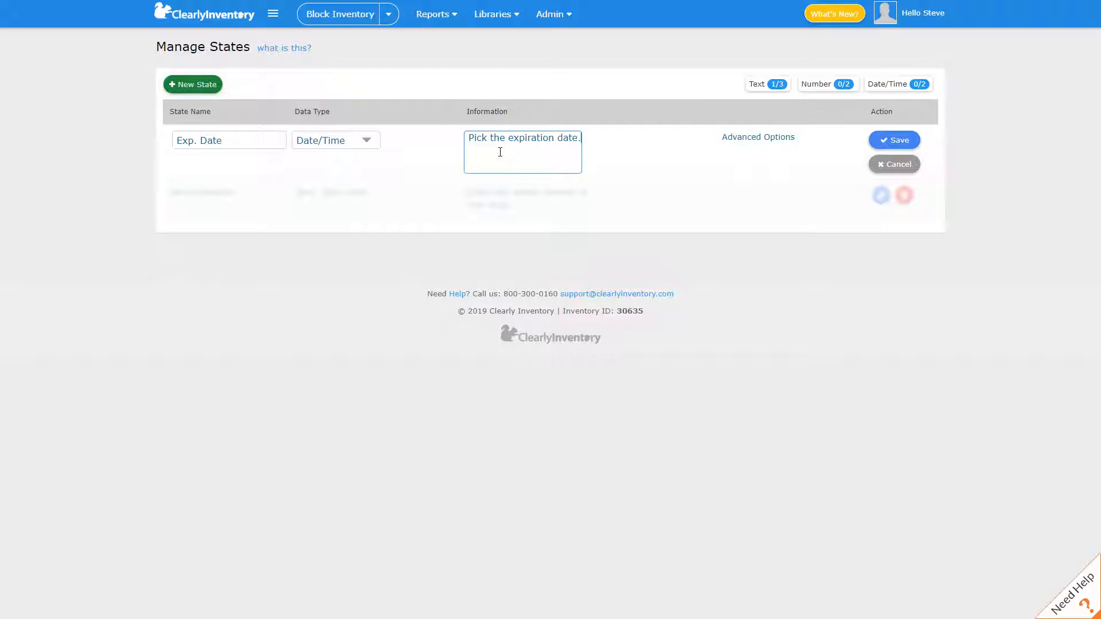
mouse_move(706, 169)
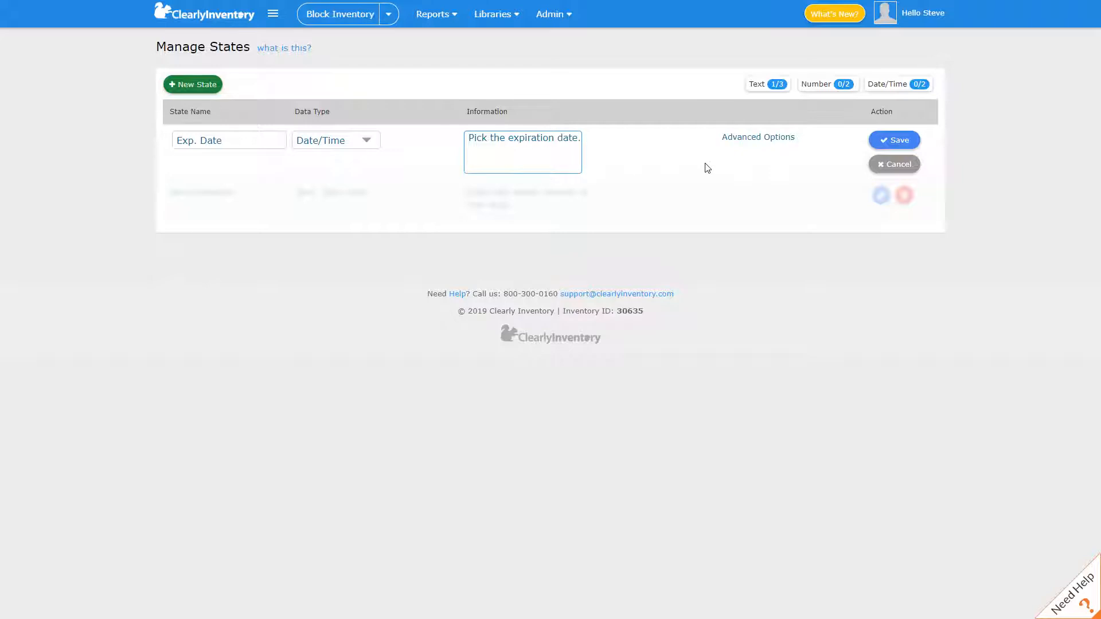
left_click(895, 140)
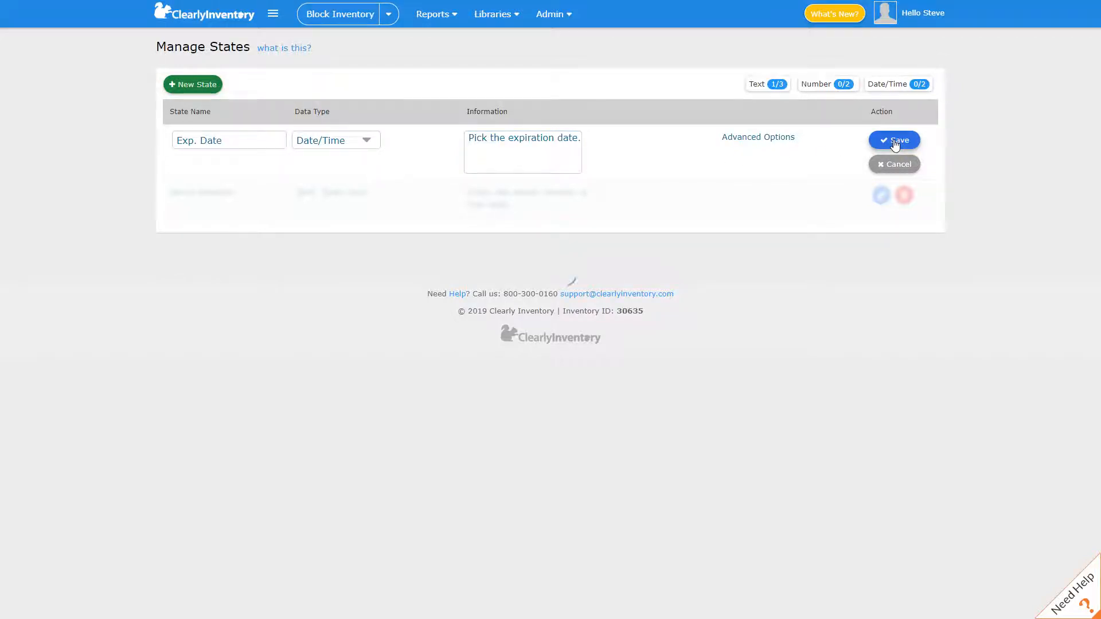
left_click(894, 140)
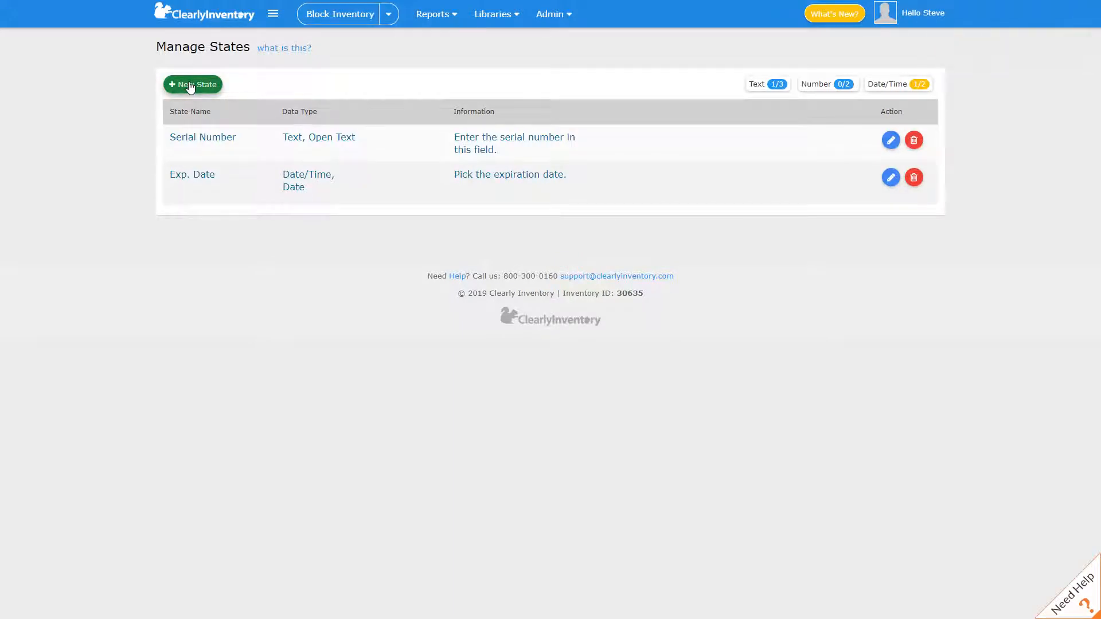
Add a Text state 'Order #' described 'Enter the order number here.'.
left_click(192, 84)
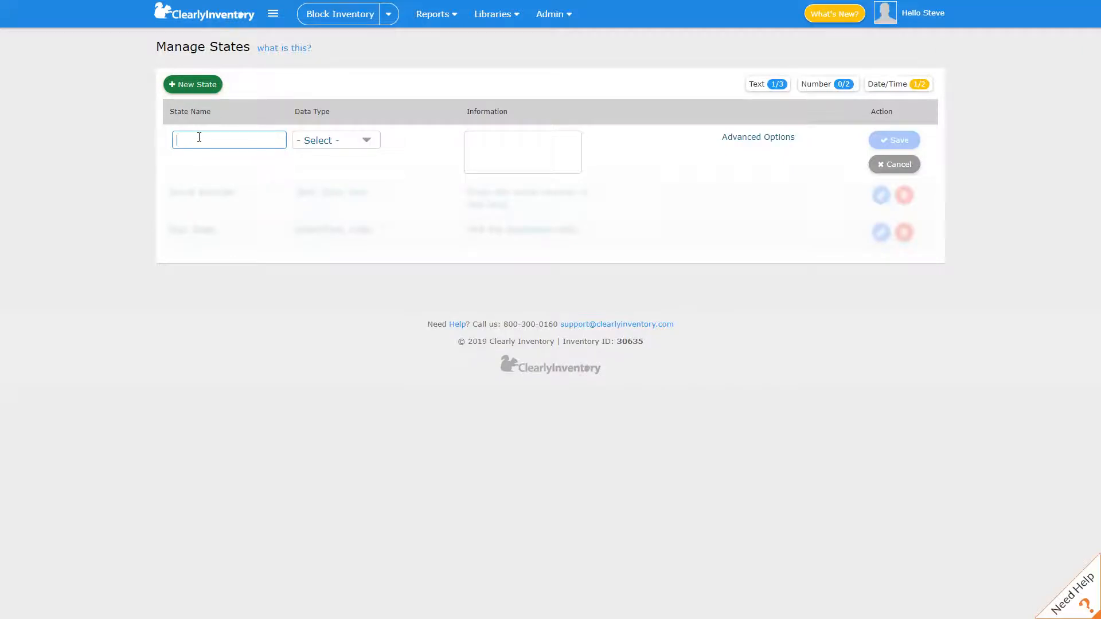
type("Order #")
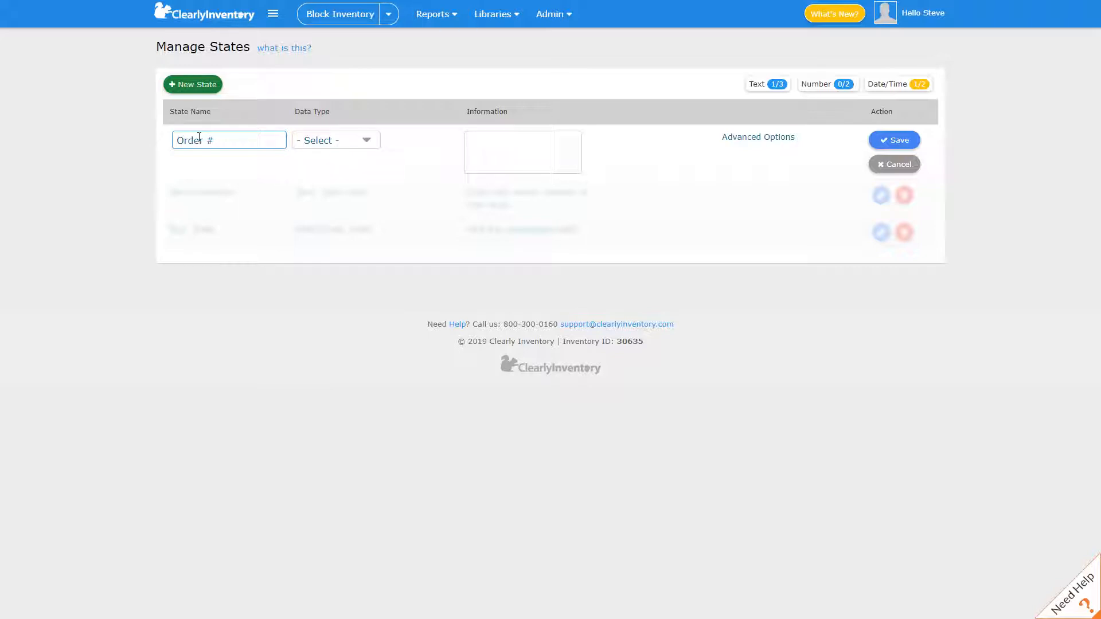
left_click(335, 140)
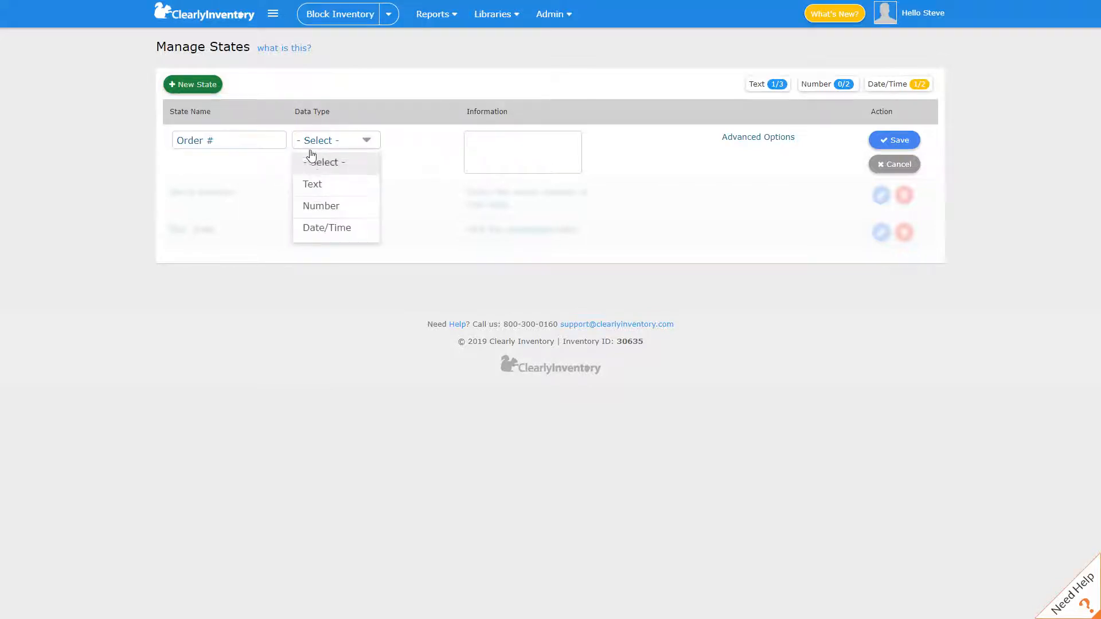
left_click(312, 184)
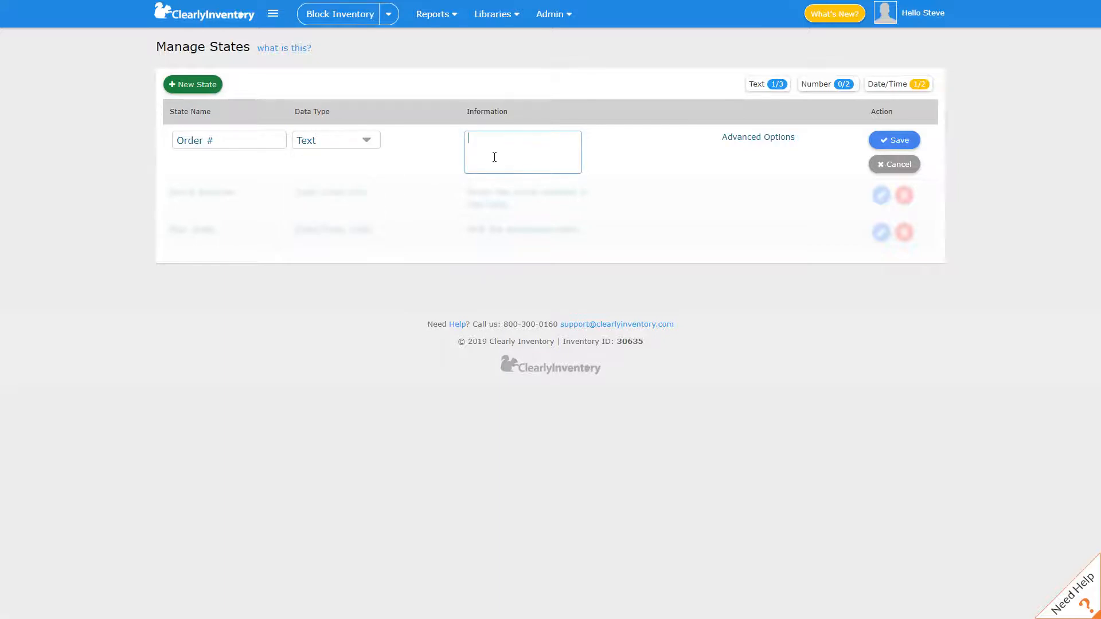
type("Enter the order")
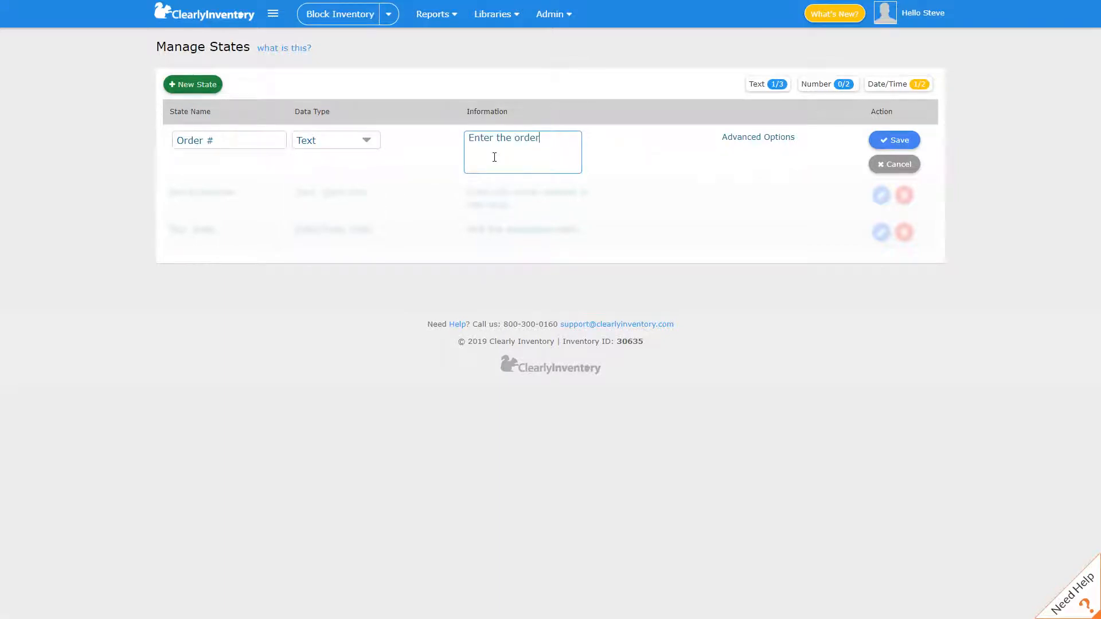
type("number here")
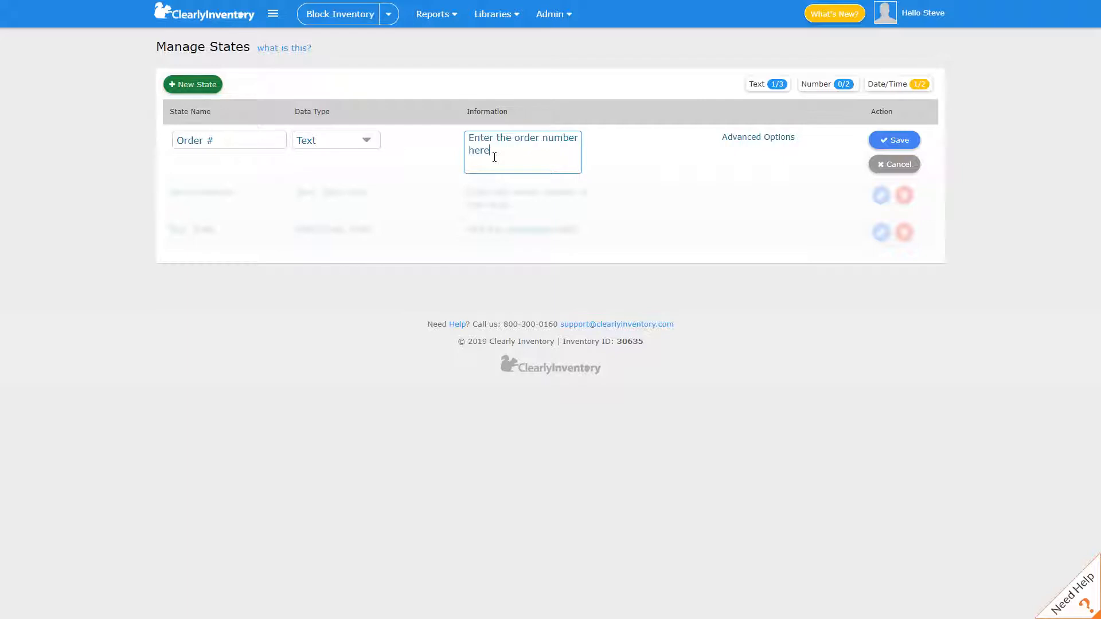
type(".")
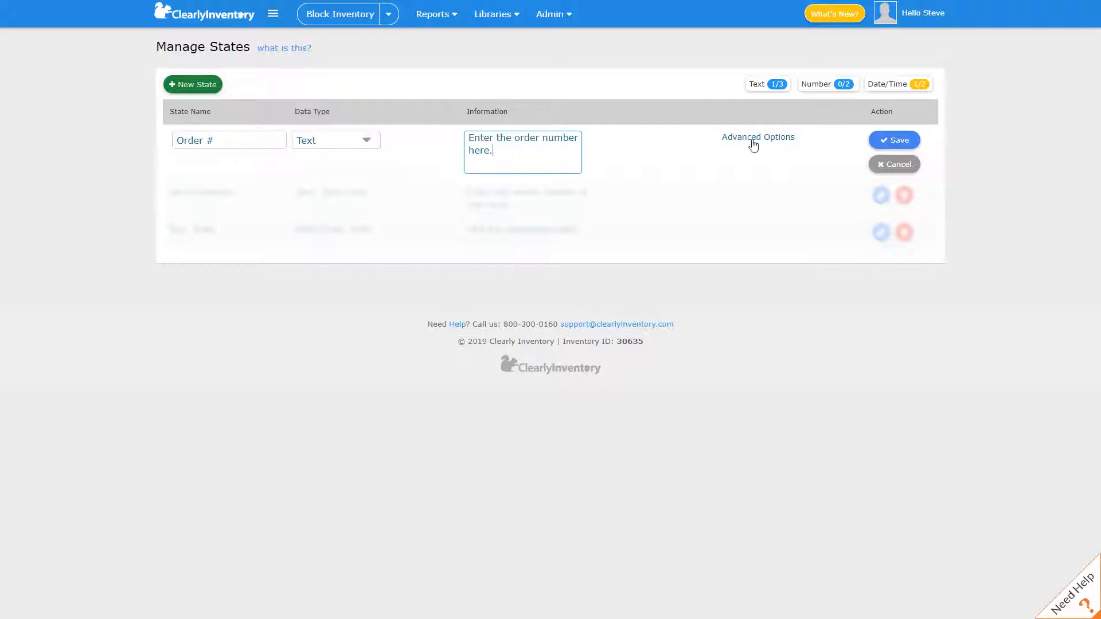
left_click(894, 140)
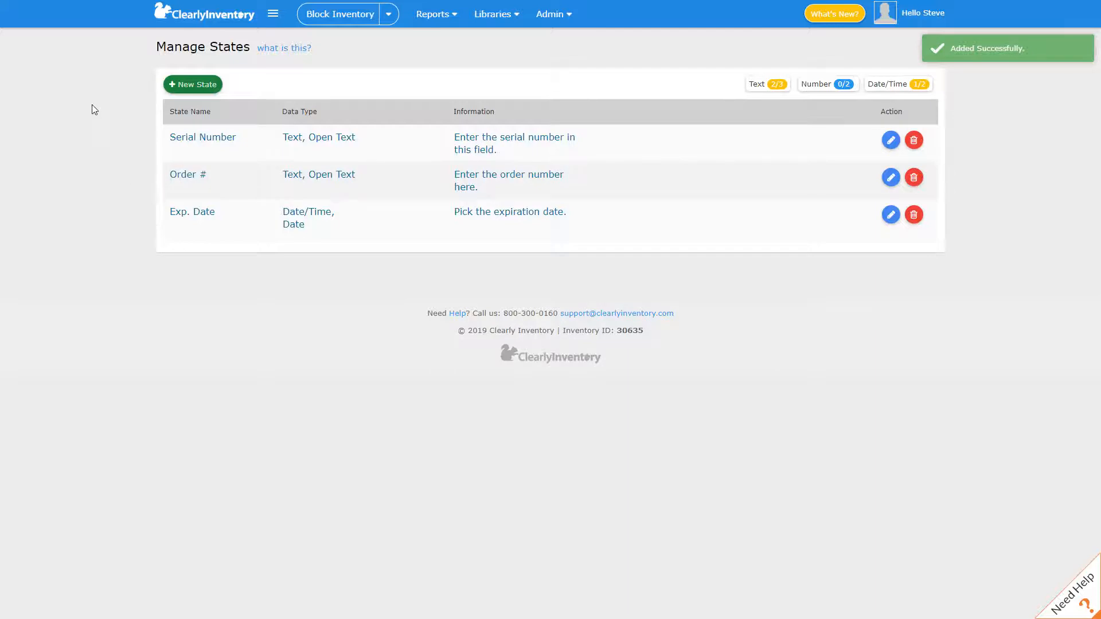
mouse_move(171, 135)
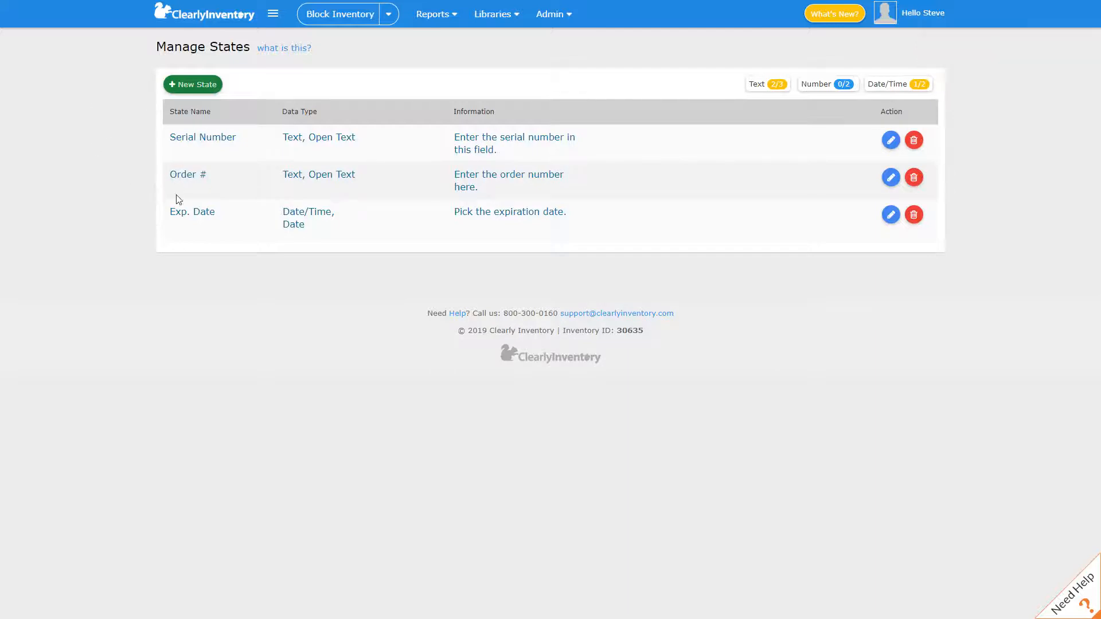
mouse_move(237, 222)
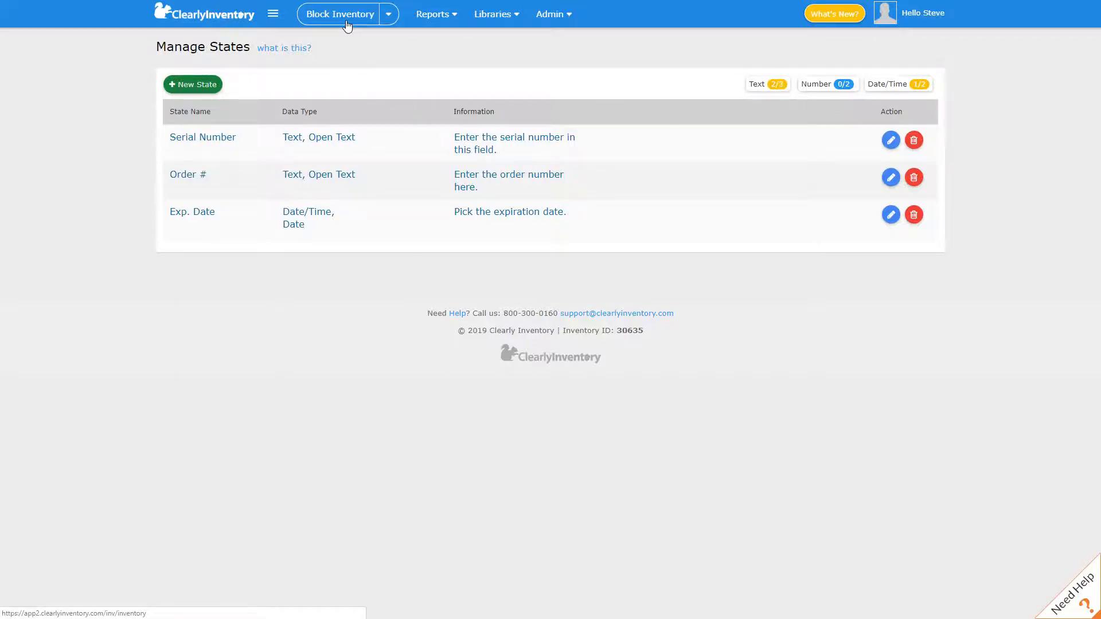
Show the Block Inventory list and open the actions menu for the 23-unit 1151FWR line.
left_click(340, 14)
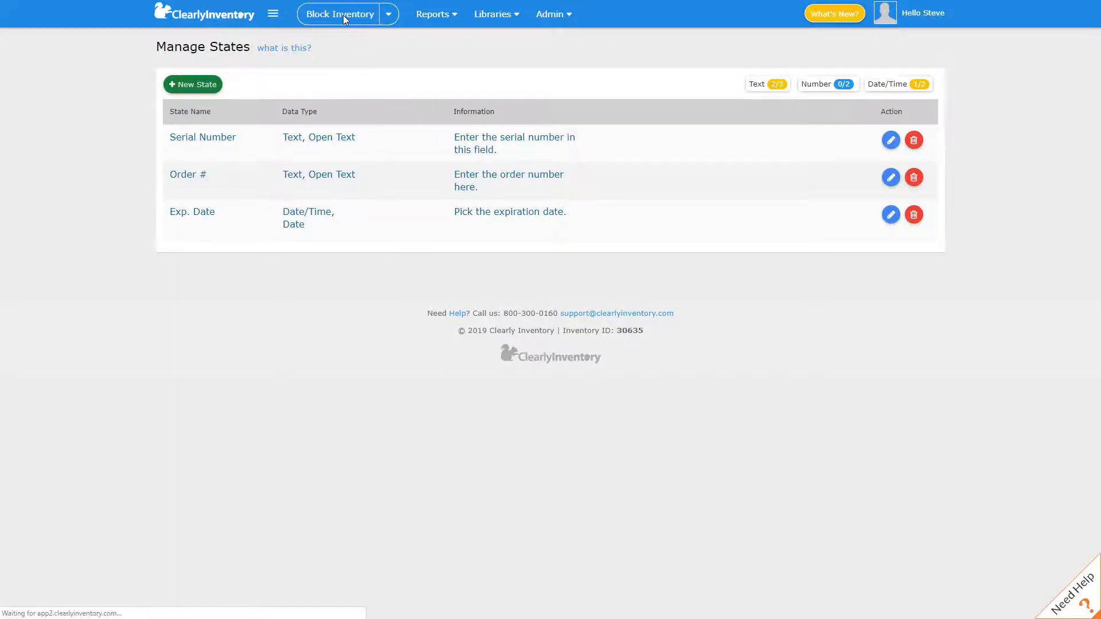
left_click(340, 14)
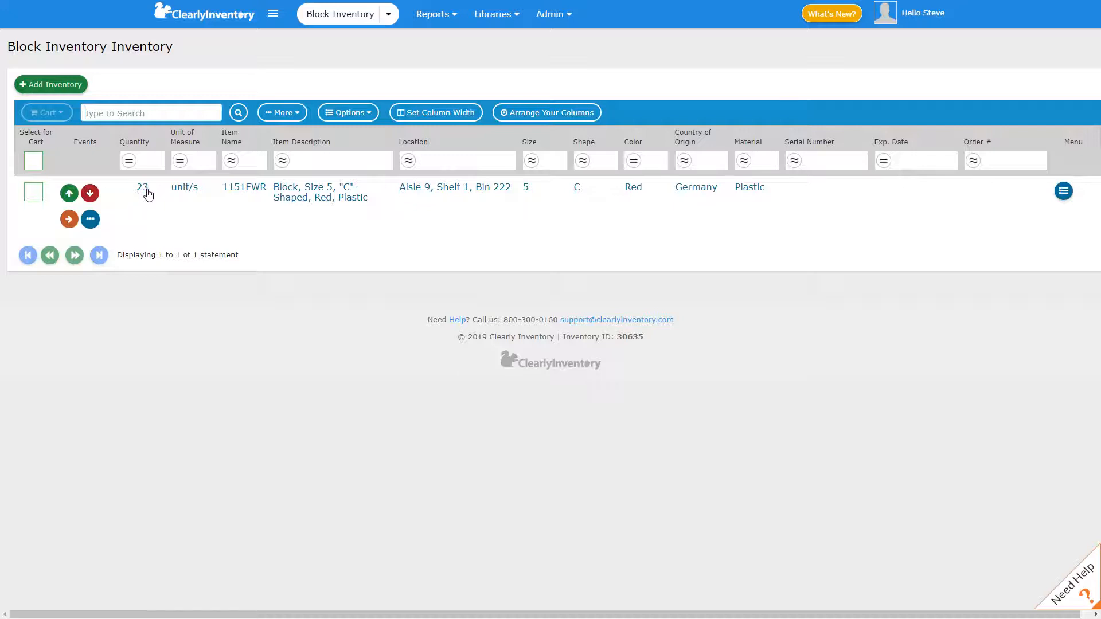
mouse_move(797, 207)
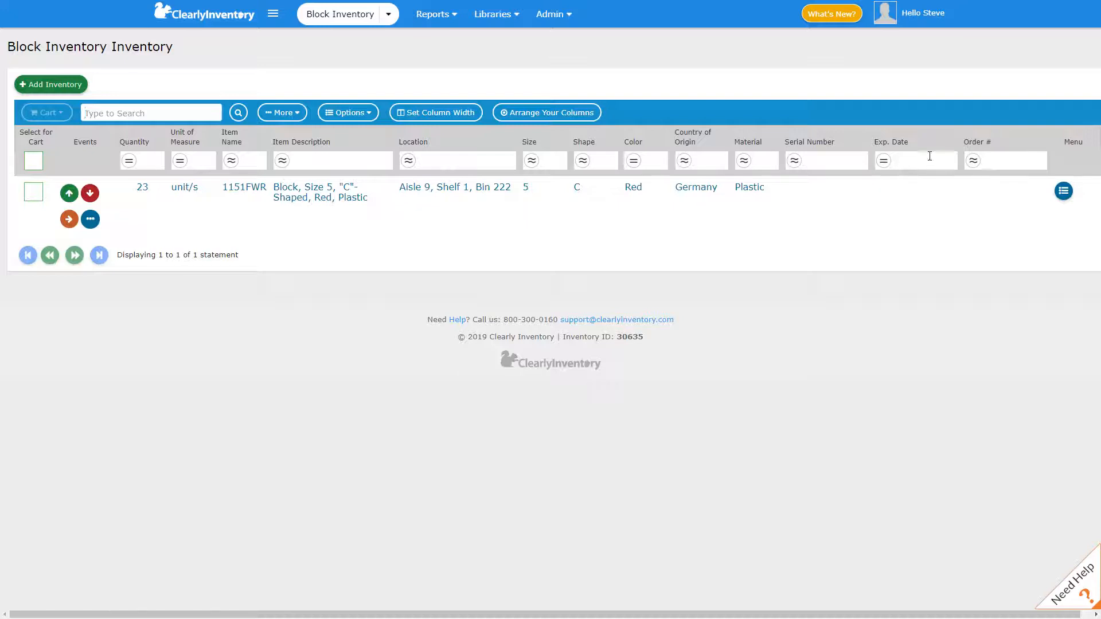
mouse_move(914, 191)
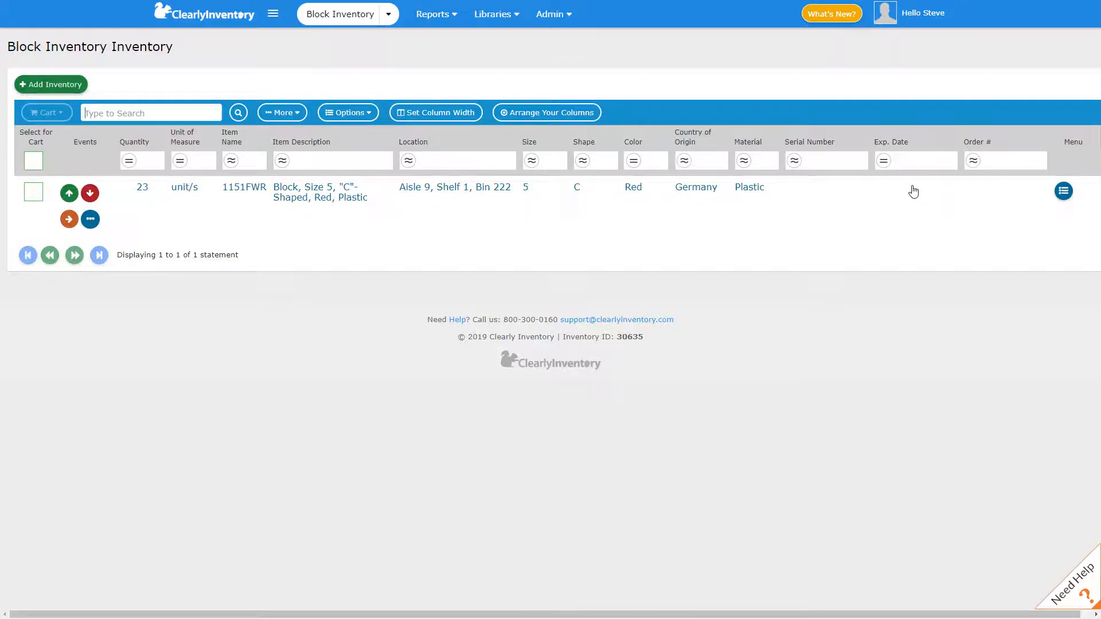
left_click(1064, 191)
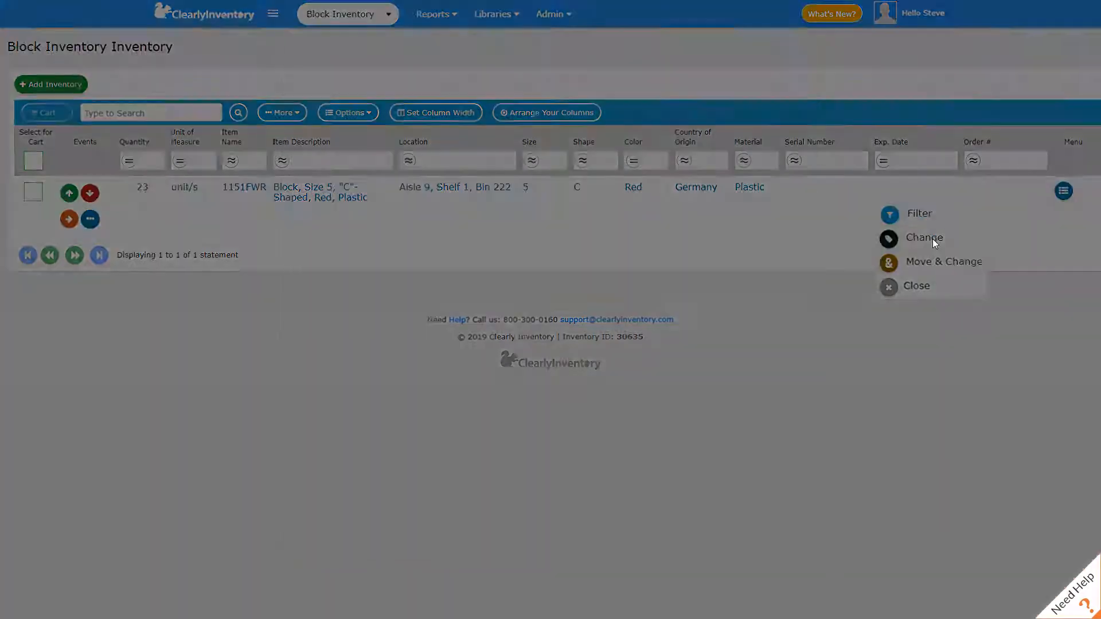
Change 10 units of 1151FWR to Exp. Date March 4, 2019 and save.
left_click(924, 237)
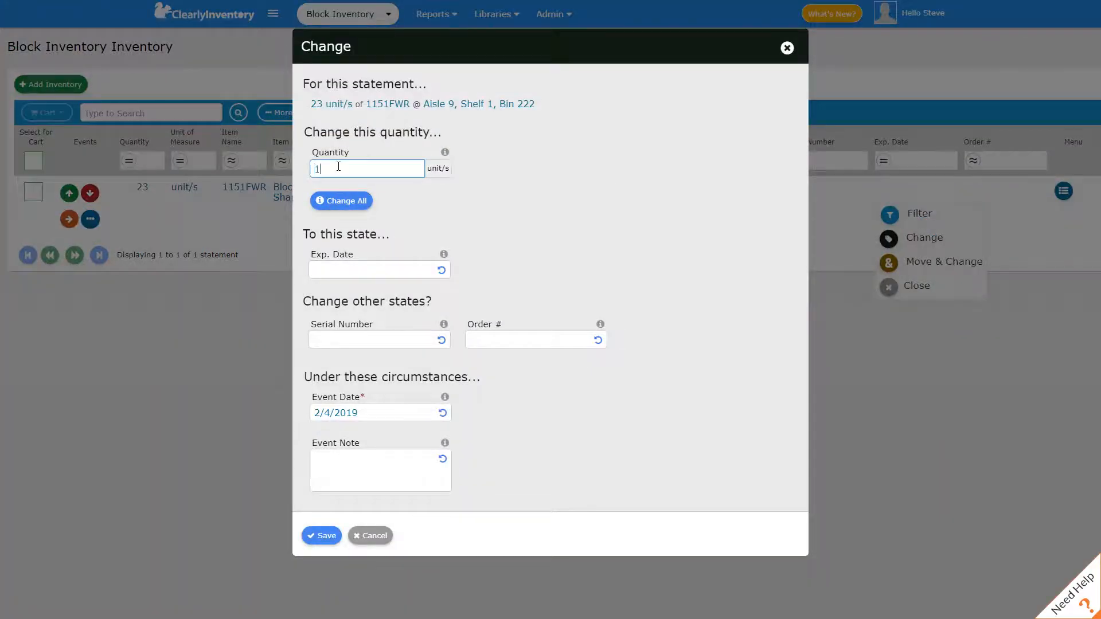
type("10")
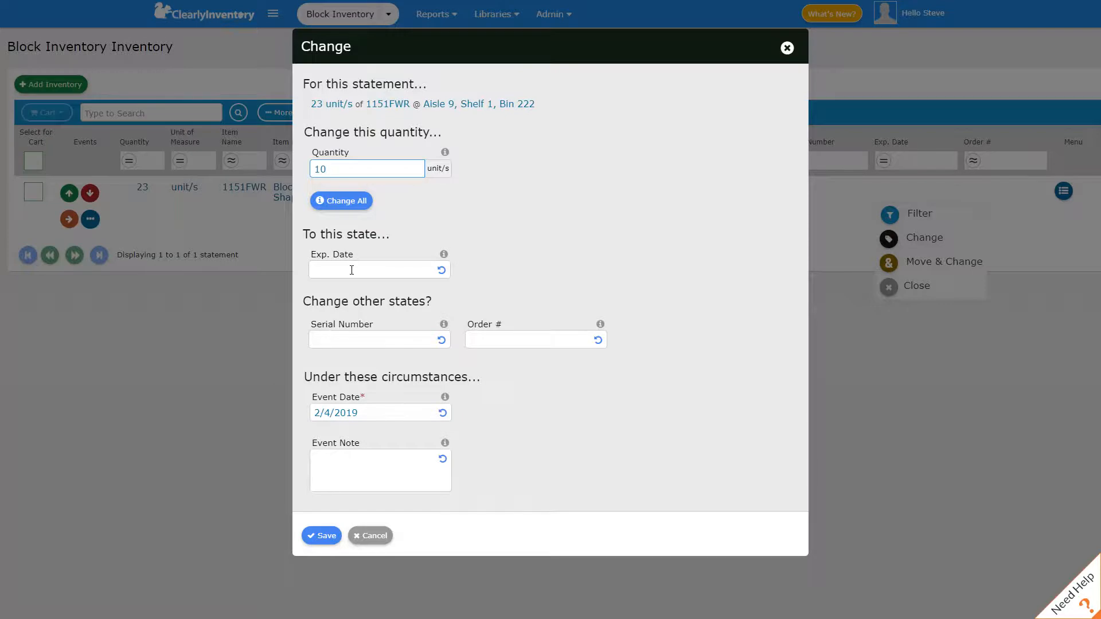
left_click(379, 270)
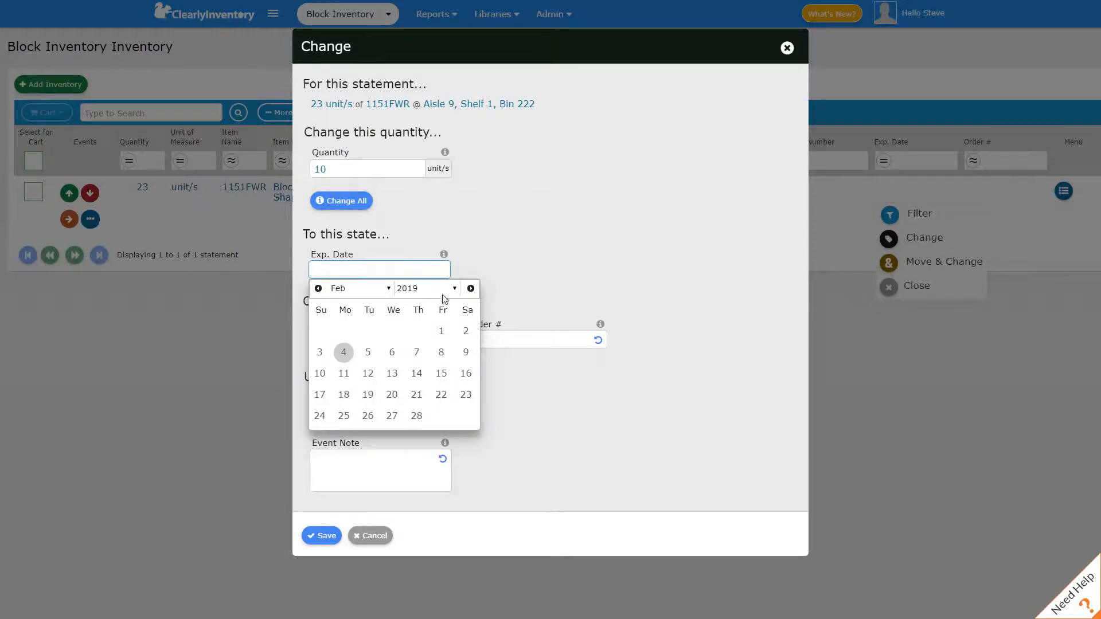
left_click(351, 288)
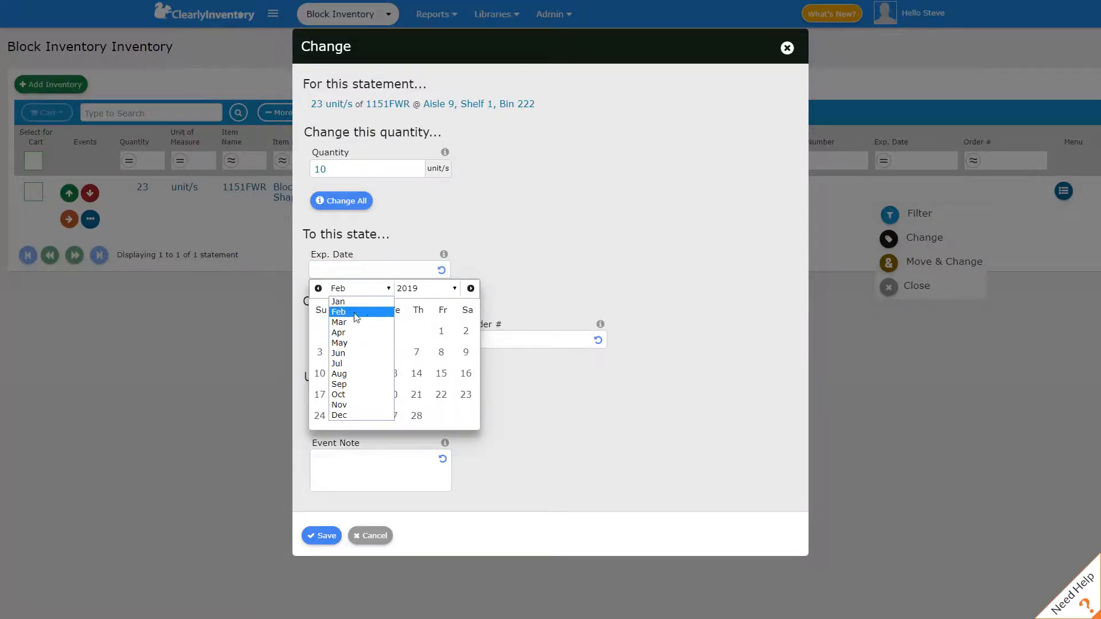
left_click(339, 322)
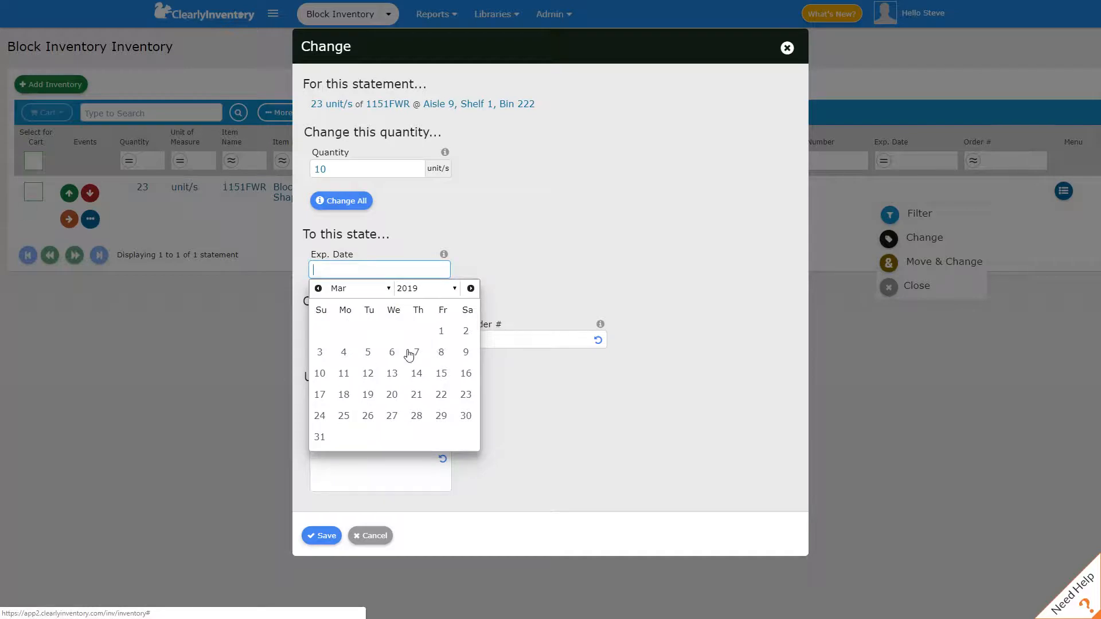
left_click(344, 351)
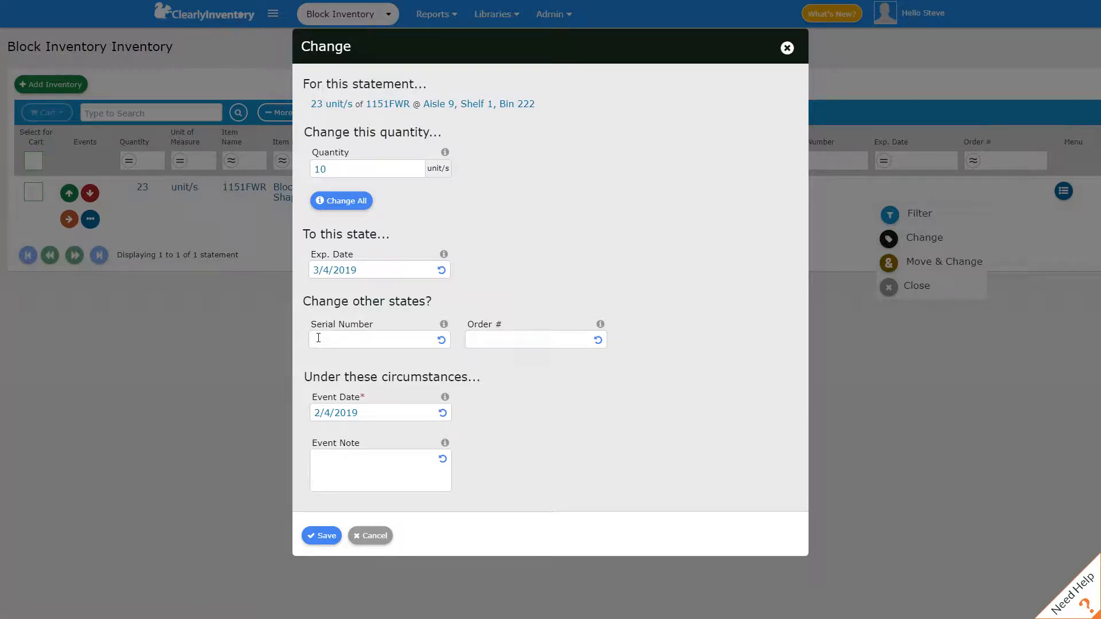
mouse_move(510, 324)
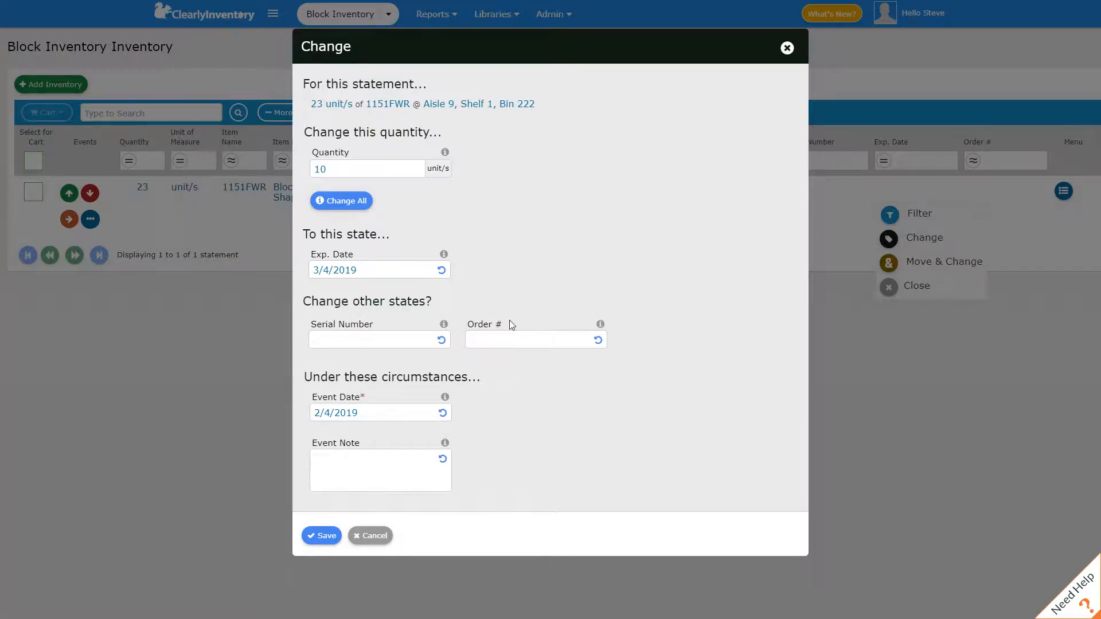
mouse_move(480, 368)
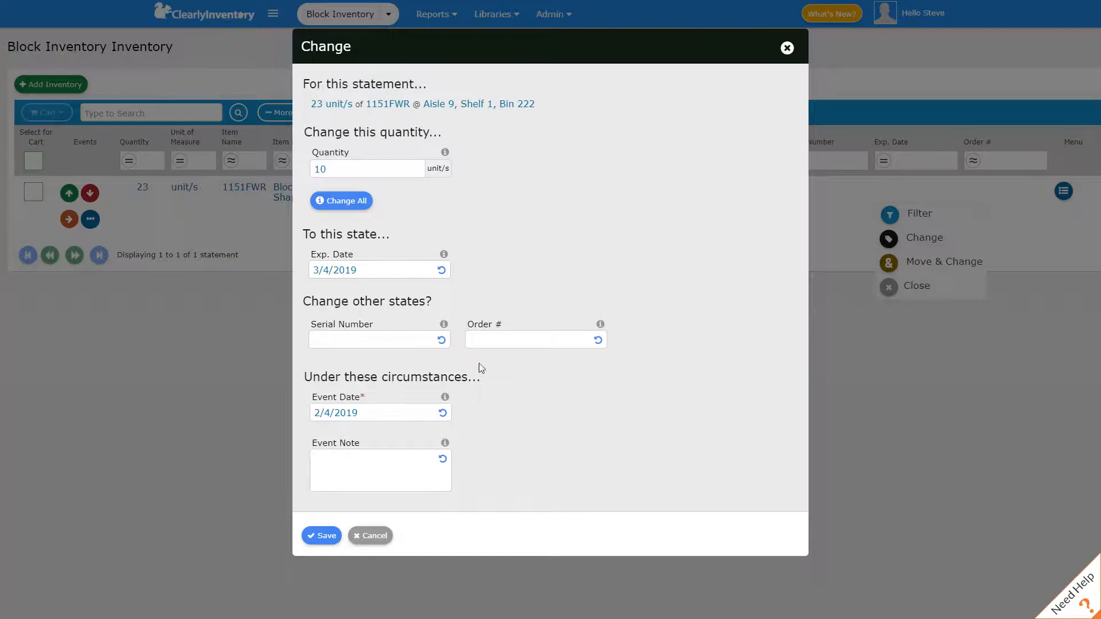
mouse_move(358, 524)
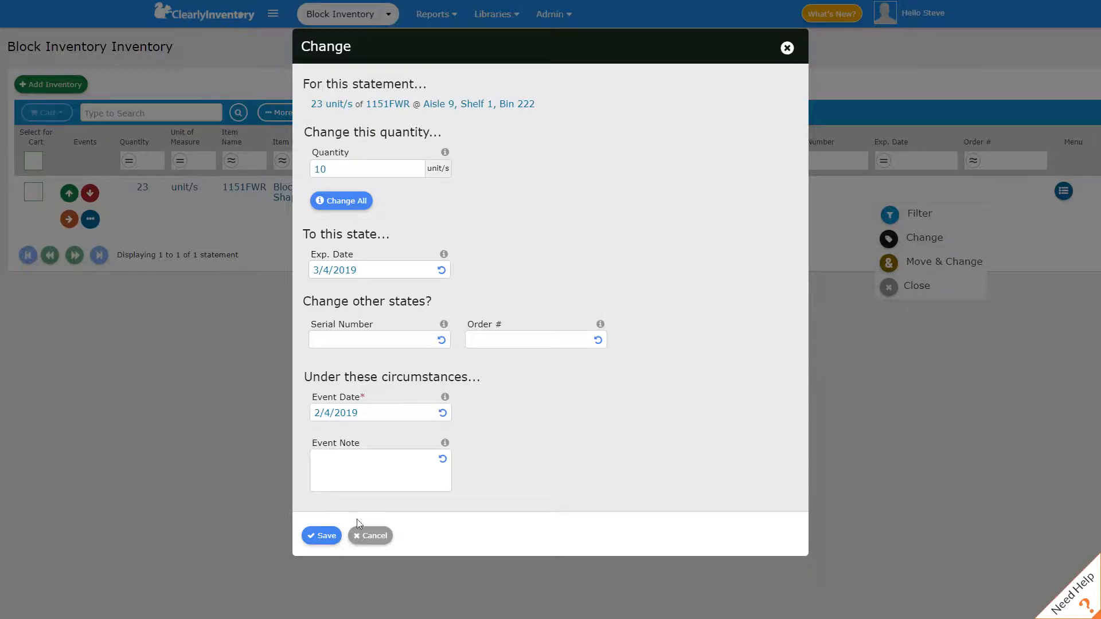
left_click(321, 535)
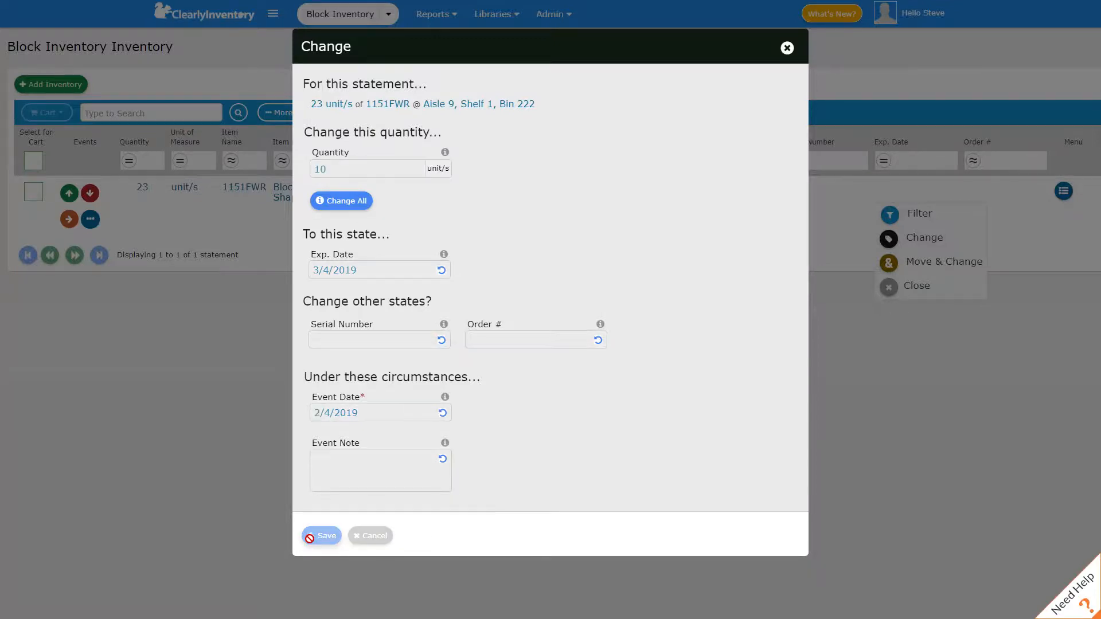
Confirm 1151FWR now splits into 10 units dated 3/4/2019 and 13 undated.
left_click(322, 535)
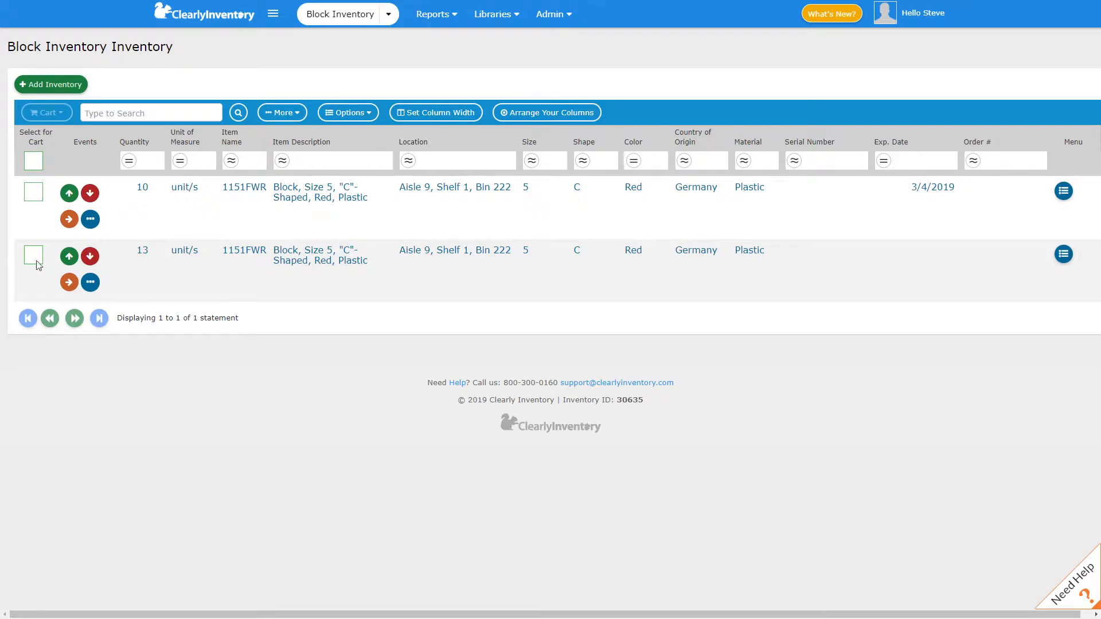
mouse_move(921, 255)
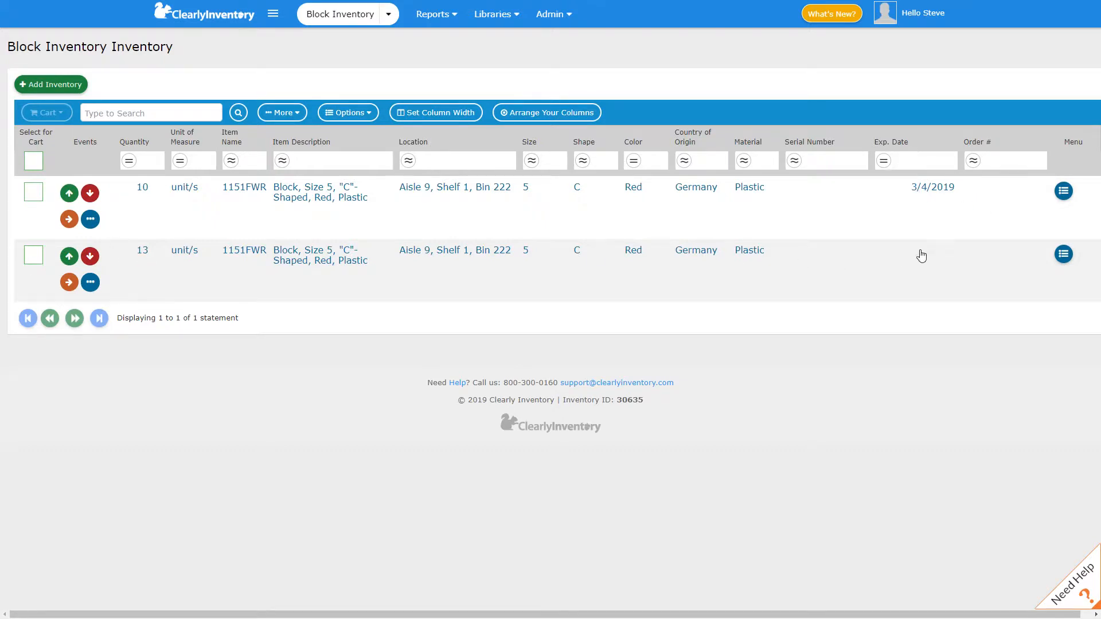
mouse_move(929, 248)
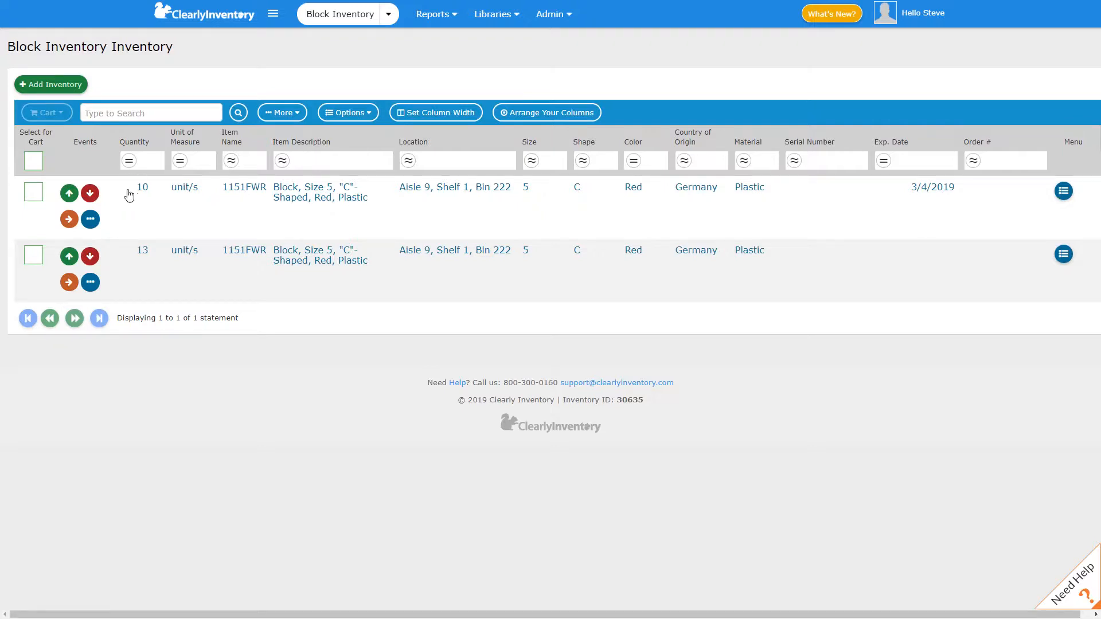
mouse_move(148, 199)
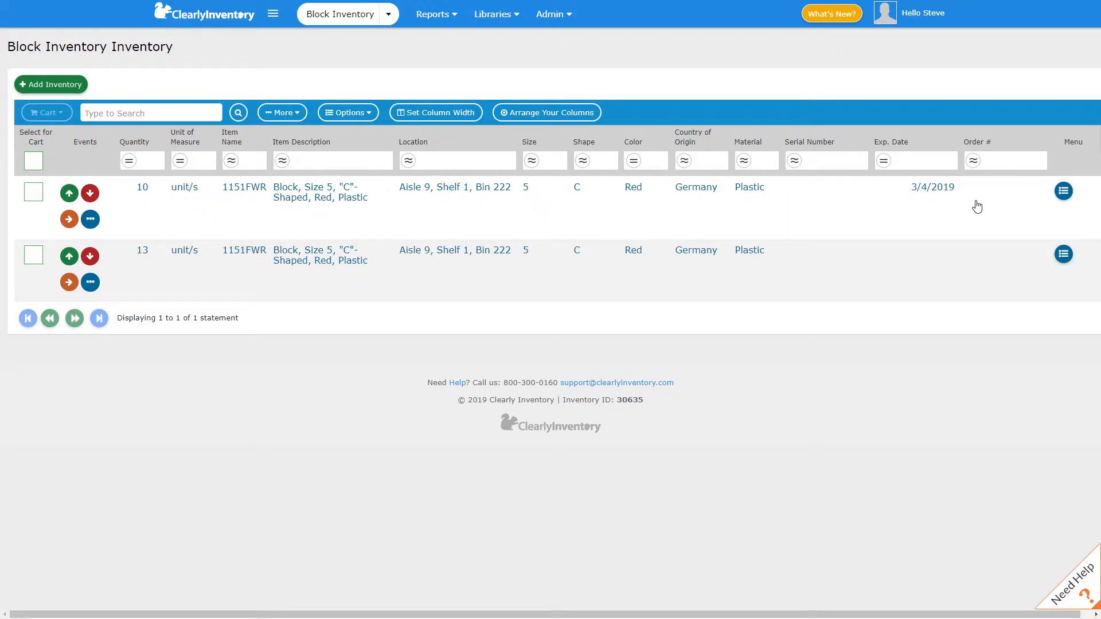
mouse_move(919, 206)
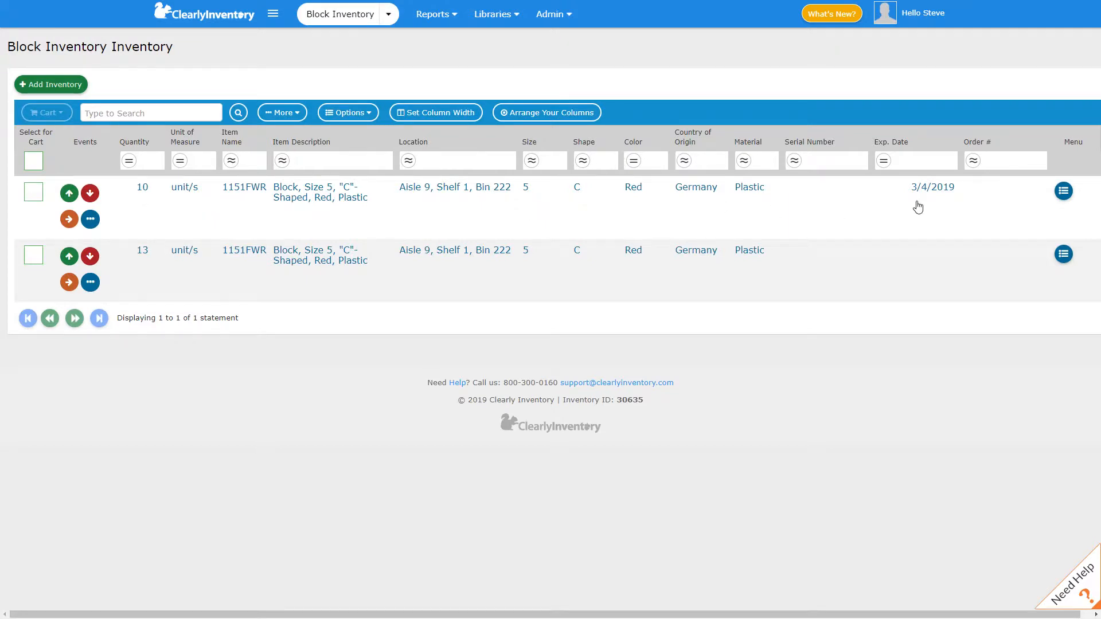
mouse_move(167, 280)
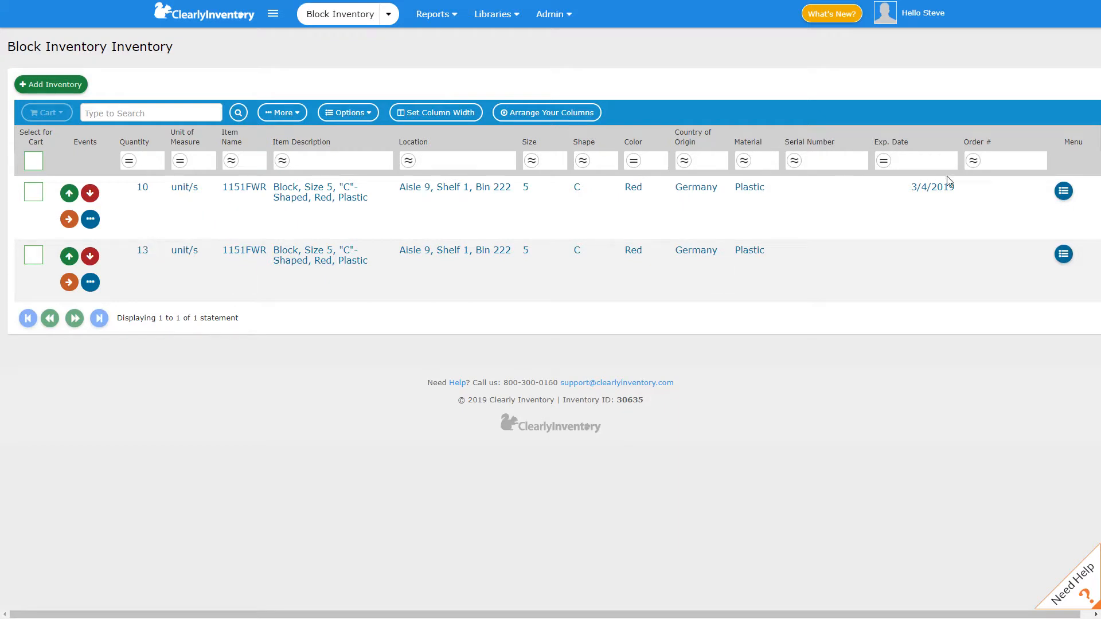
mouse_move(941, 294)
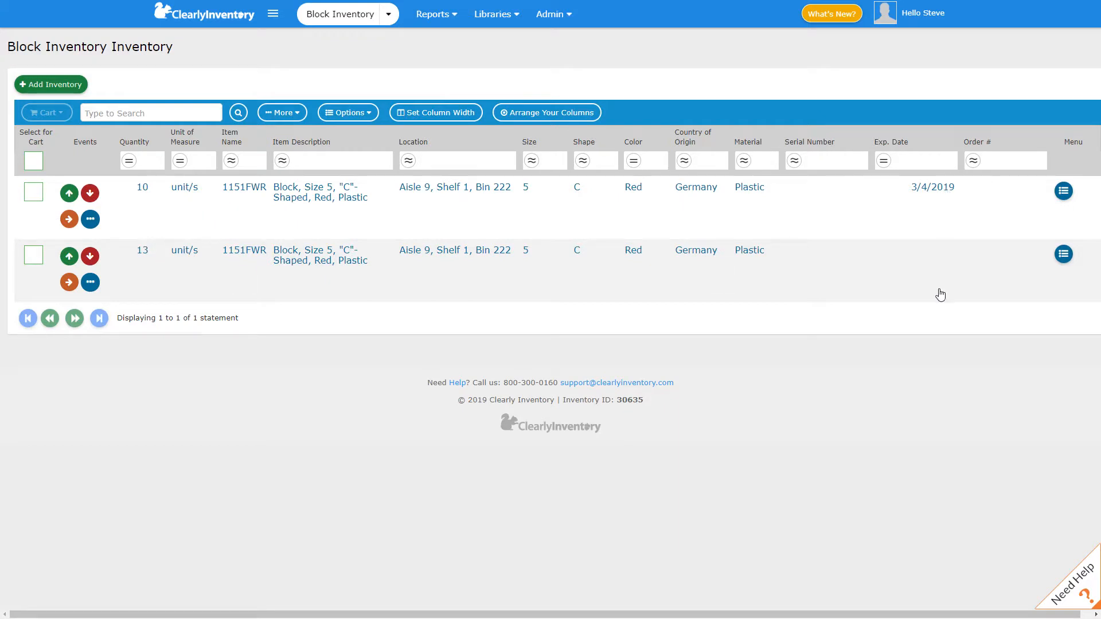